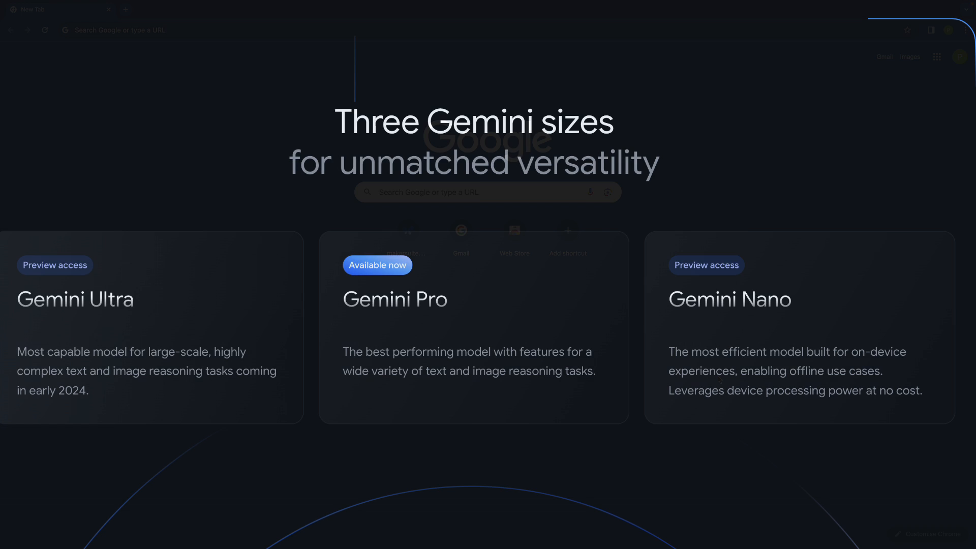
Navigate to makersuite.google.com to land on a new Google AI Studio freeform prompt
{"action": "type", "text": "https://makersuite.google.com/"}
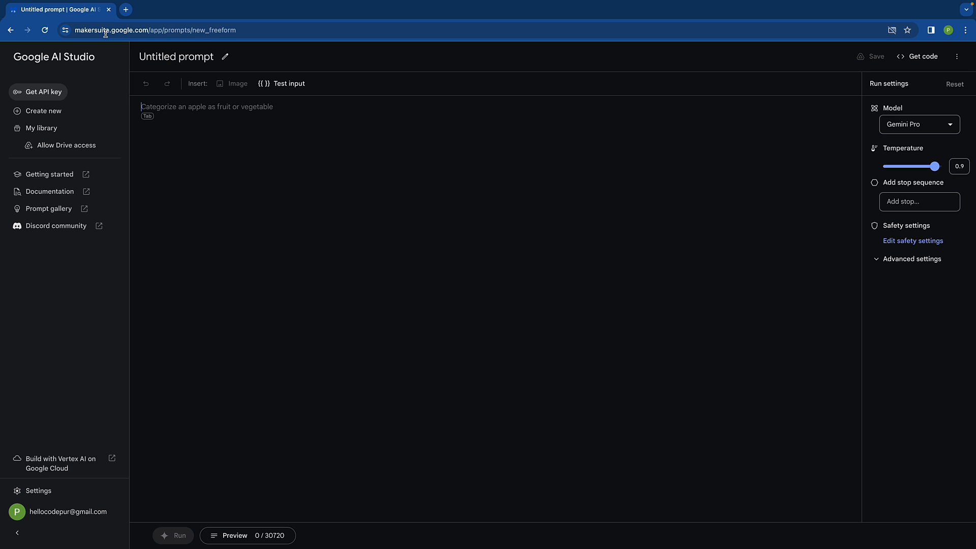
Get an API key in Google AI Studio and copy the generated key from the dialog
{"action": "key", "text": "ctrl+plus"}
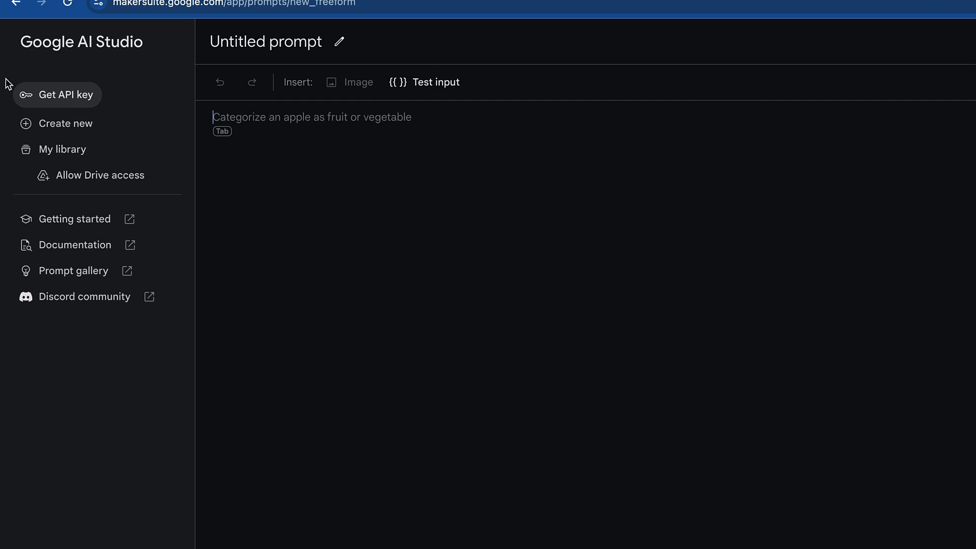
{"action": "left_click", "coordinate": [65, 95]}
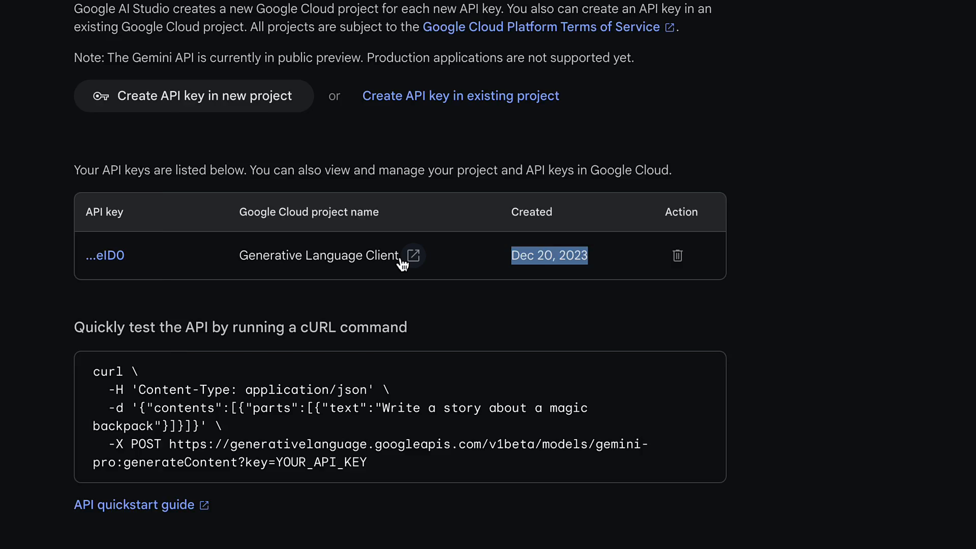
{"action": "scroll", "scroll_direction": "down", "scroll_amount": 3}
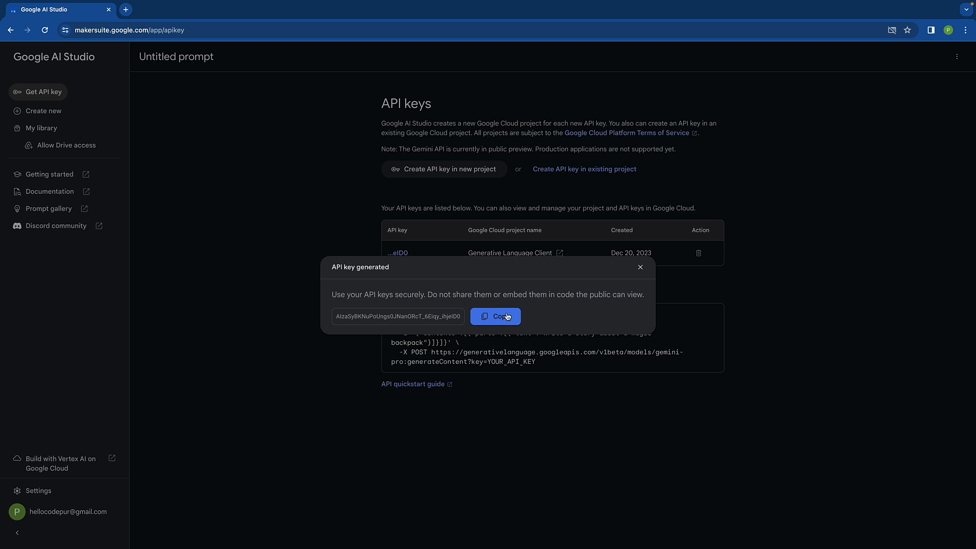
{"action": "left_click", "coordinate": [639, 267]}
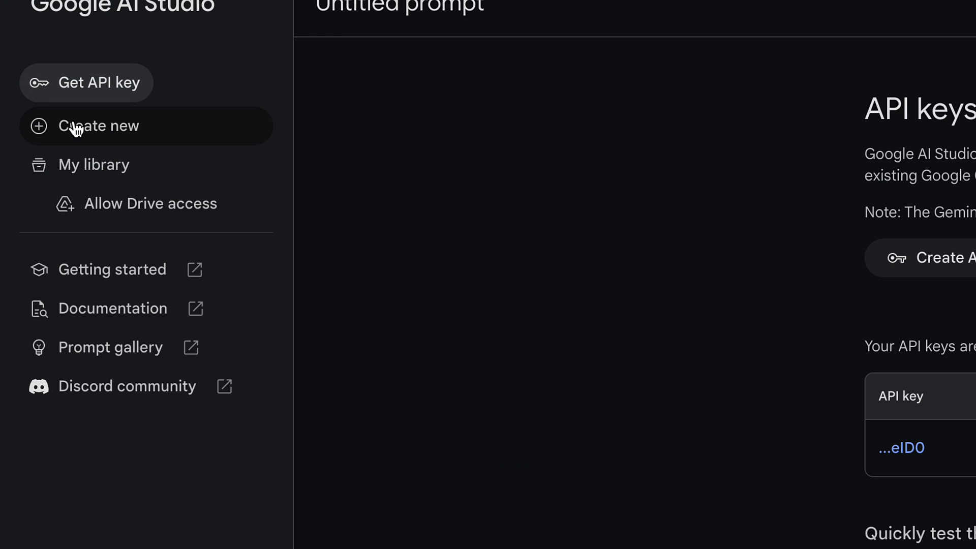
Create a new Freeform prompt from the Create new menu
{"action": "left_click", "coordinate": [101, 125]}
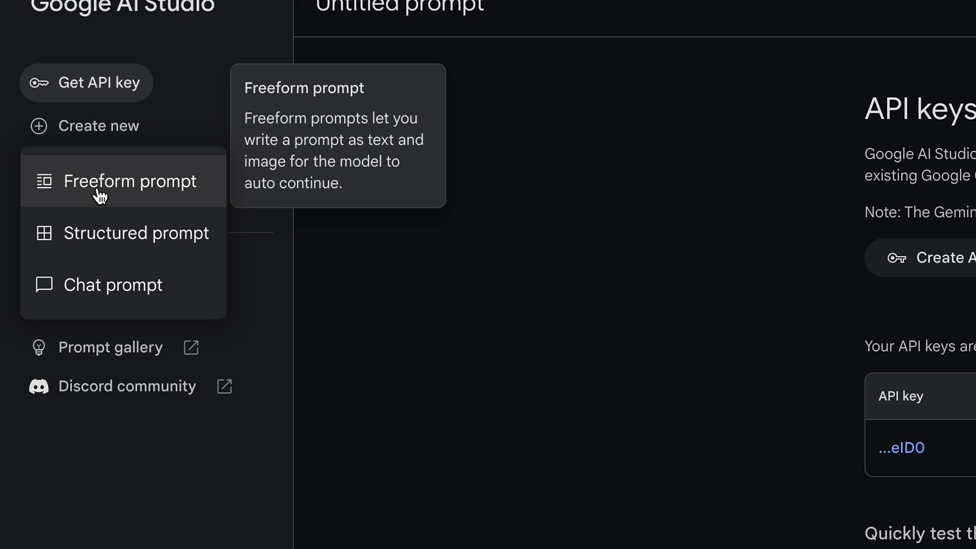
{"action": "mouse_move", "coordinate": [113, 285]}
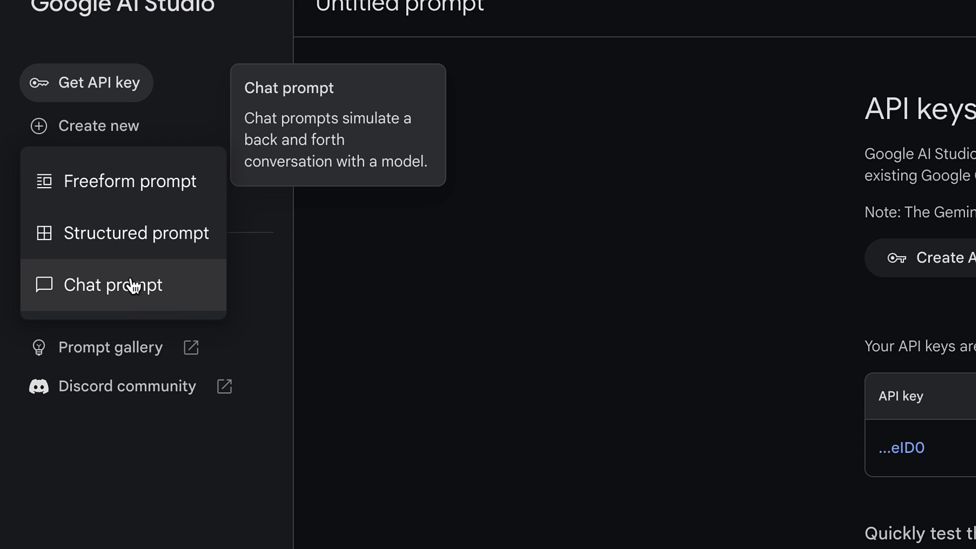
{"action": "left_click", "coordinate": [112, 285]}
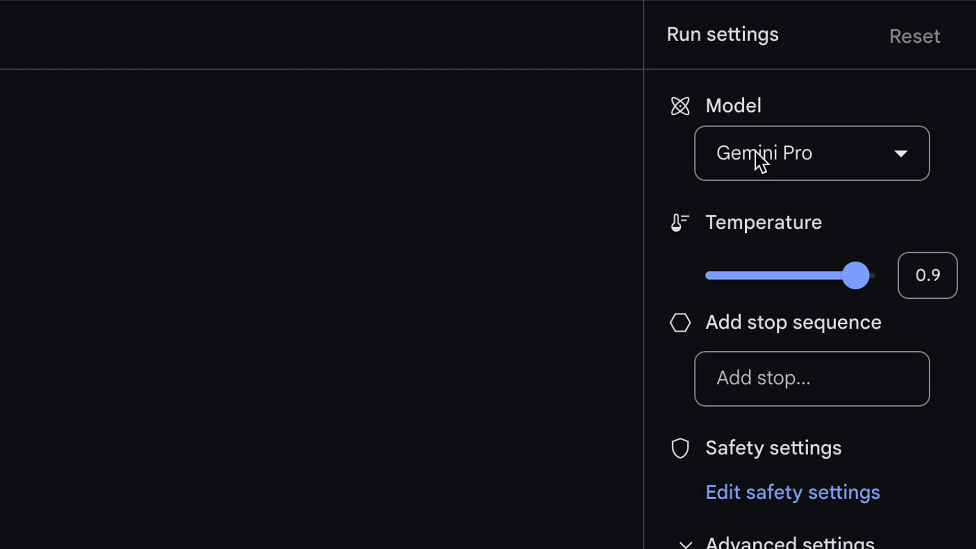
Check the model choices and settle the Temperature slider at 0.1 after trying 0.3, 0 and 1
{"action": "left_click", "coordinate": [809, 153]}
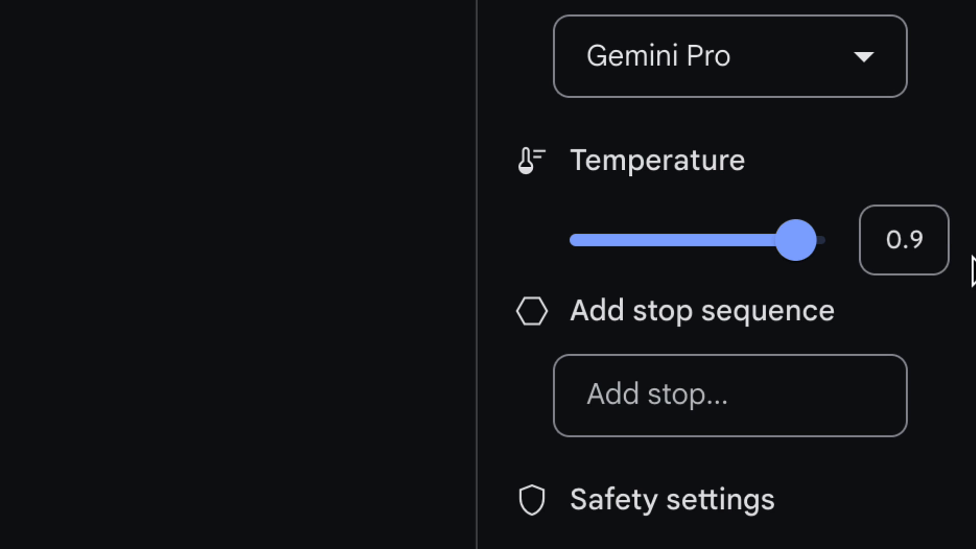
{"action": "left_click_drag", "start_coordinate": [794, 240], "coordinate": [662, 240]}
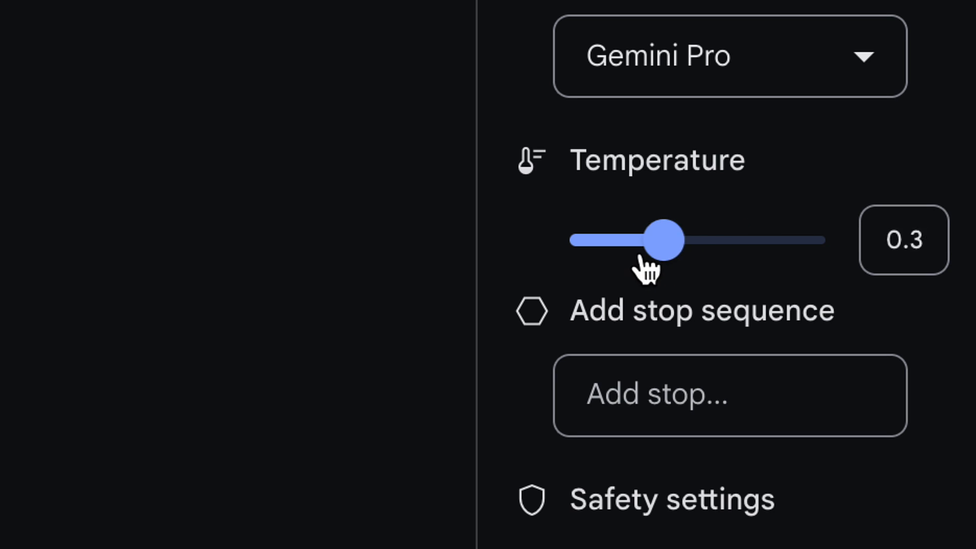
{"action": "left_click_drag", "start_coordinate": [662, 240], "coordinate": [584, 240]}
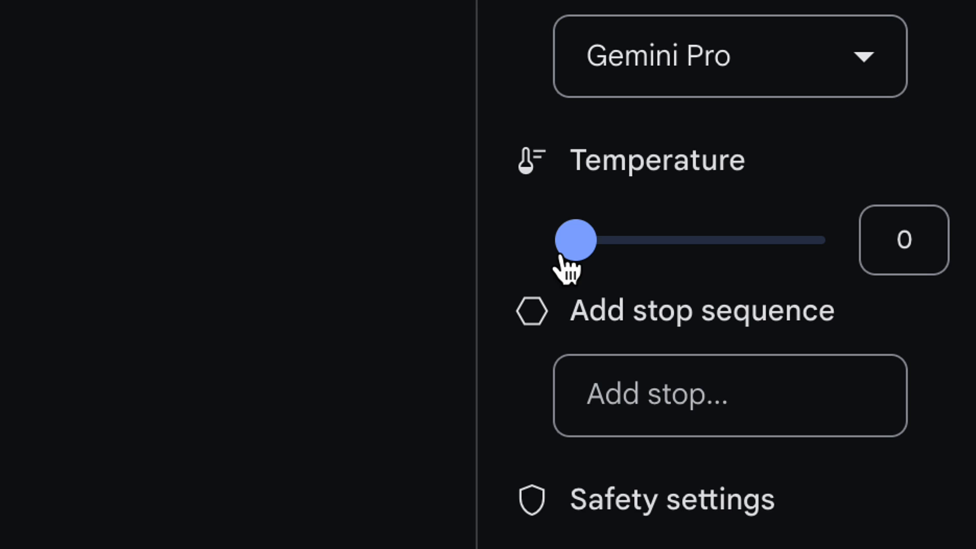
{"action": "left_click_drag", "start_coordinate": [575, 240], "coordinate": [823, 240]}
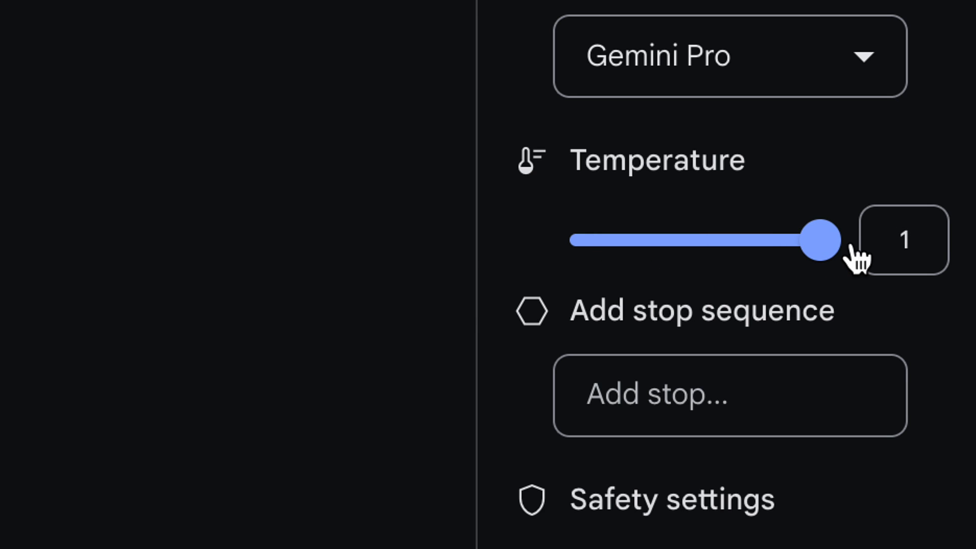
{"action": "left_click_drag", "start_coordinate": [823, 240], "coordinate": [588, 240]}
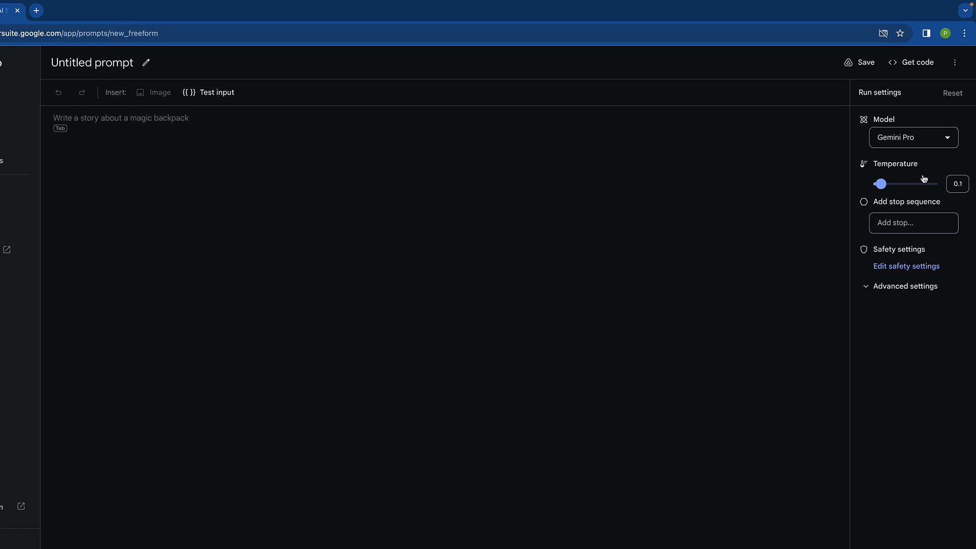
Reveal the advanced settings and start overwriting the Output length value with 160
{"action": "left_click", "coordinate": [904, 286]}
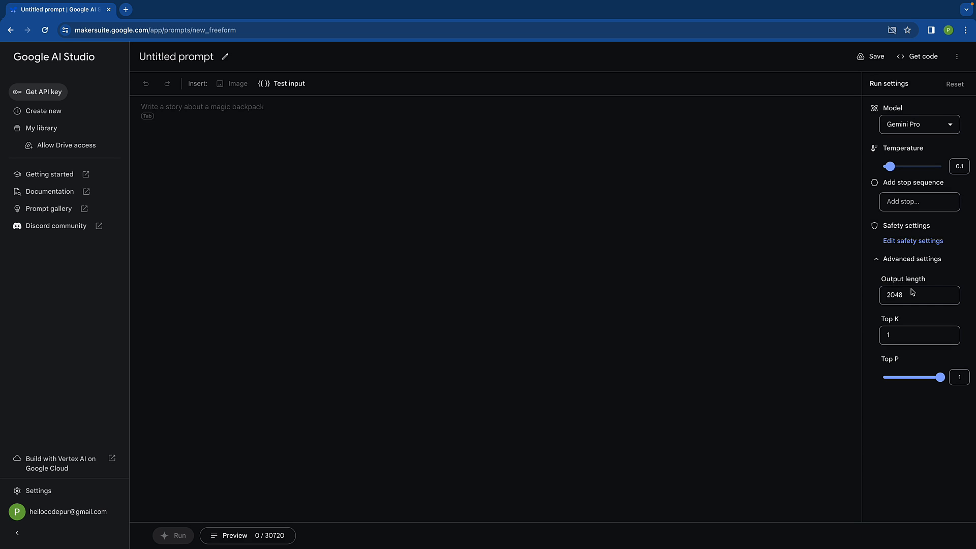
{"action": "left_click", "coordinate": [915, 295]}
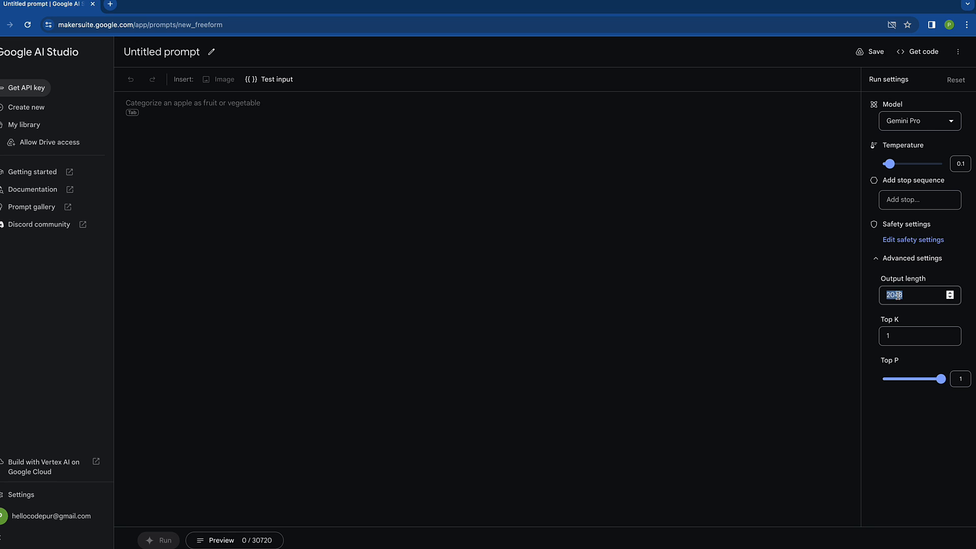
{"action": "type", "text": "160"}
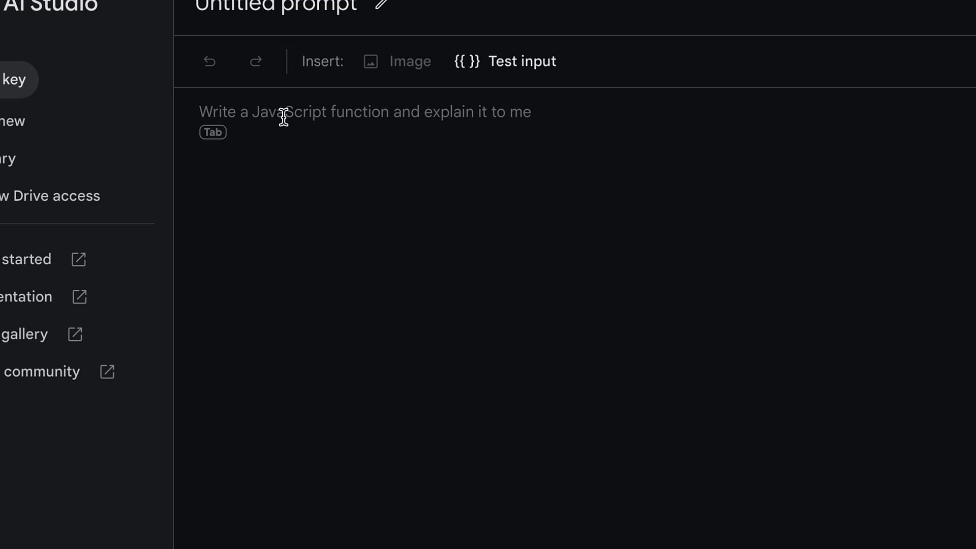
Write the prompt 'Create a Flutter app which uses Gemini Pro api to list wonders of the world.'
{"action": "type", "text": "C"}
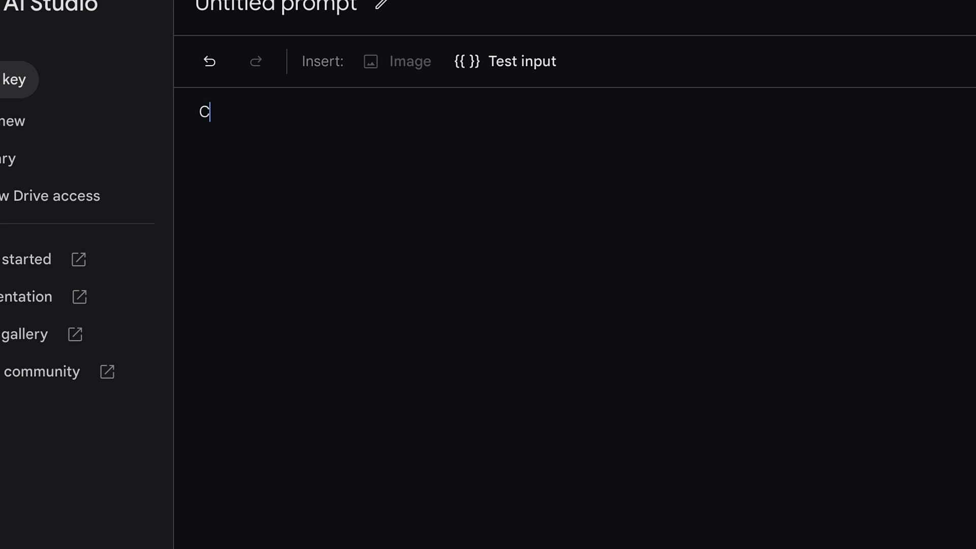
{"action": "type", "text": "reate a"}
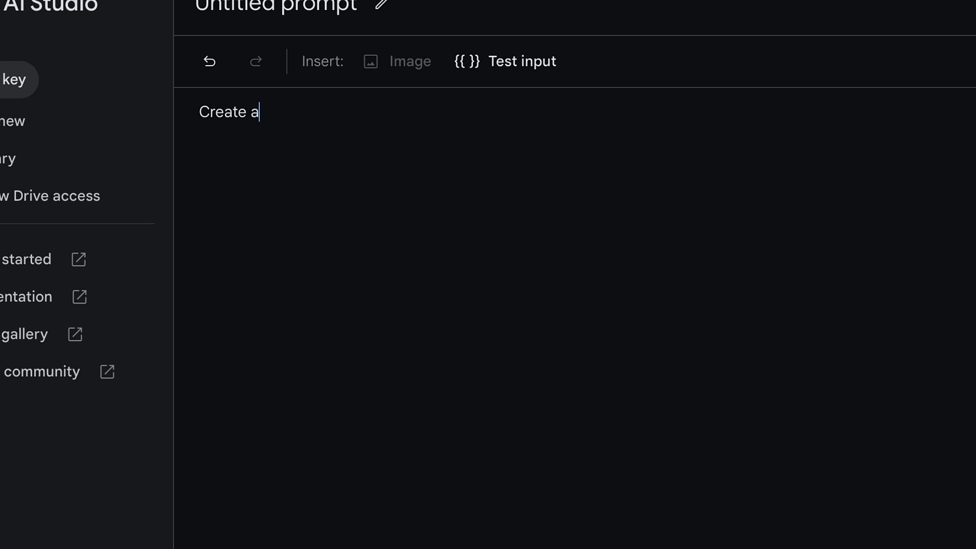
{"action": "type", "text": "Flutter"}
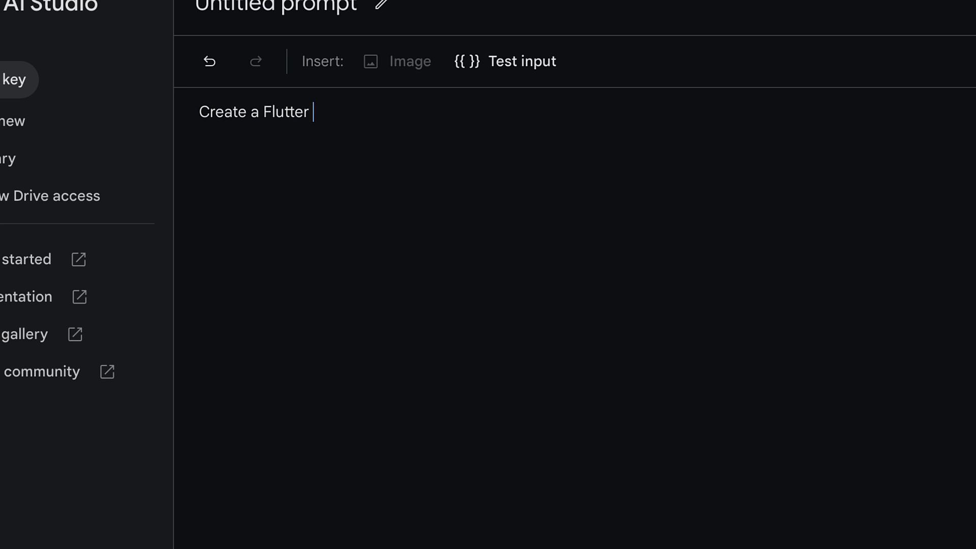
{"action": "type", "text": "which which"}
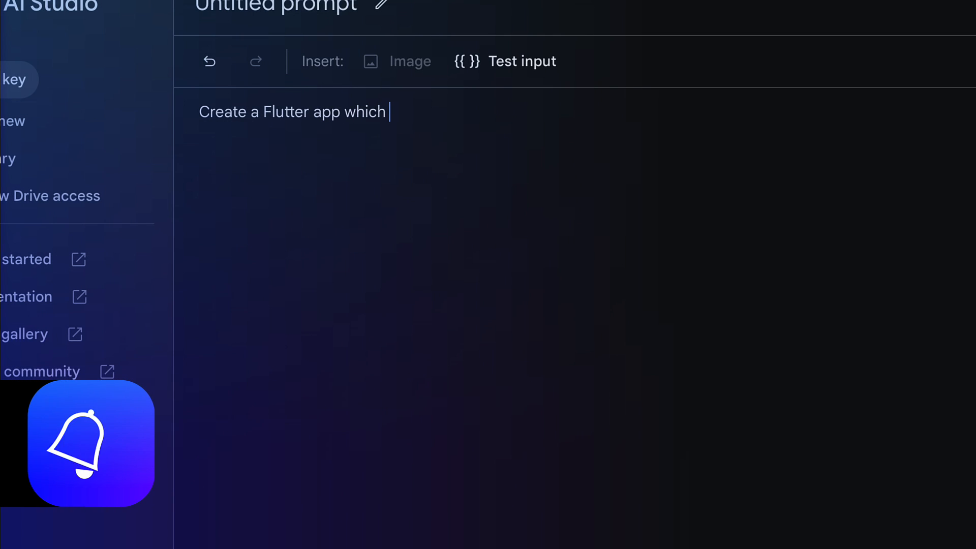
{"action": "type", "text": "uses Gemi"}
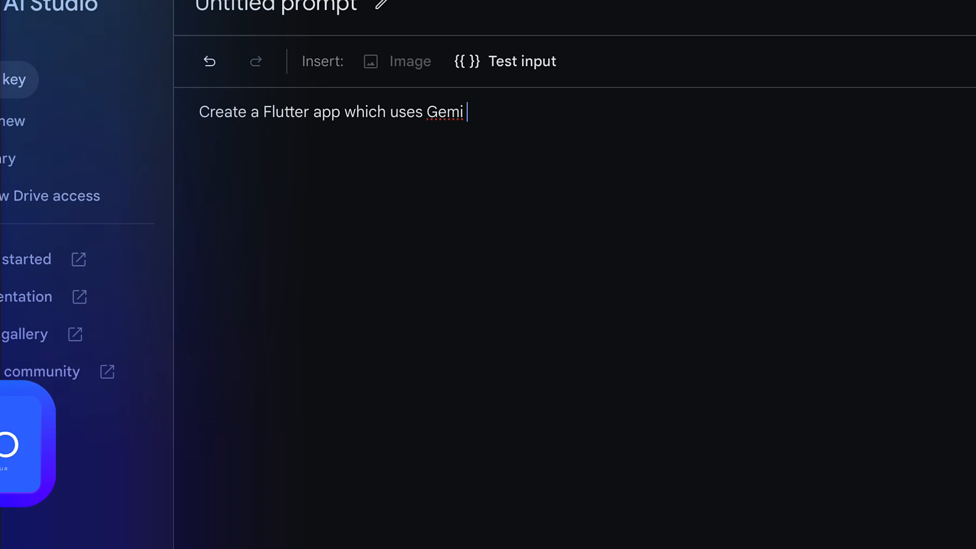
{"action": "type", "text": "ni Pro"}
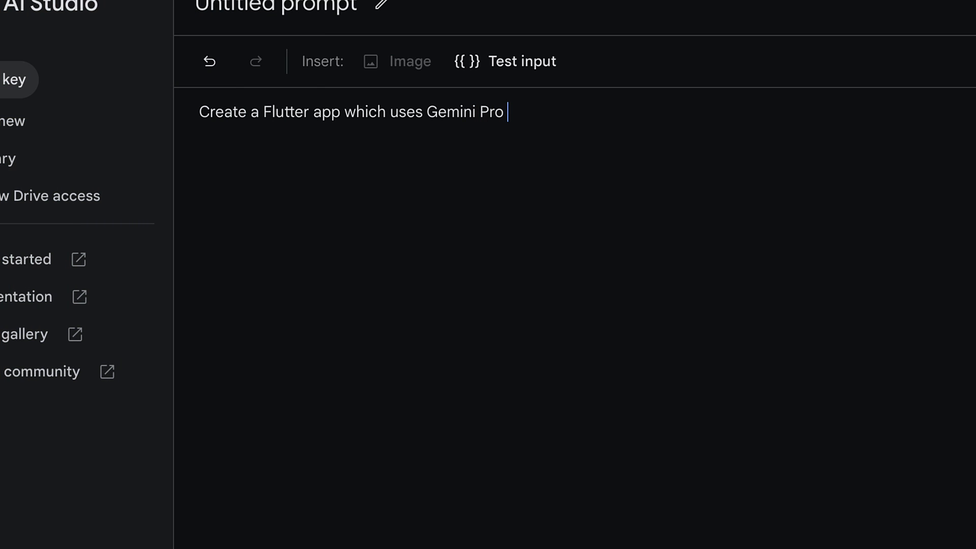
{"action": "type", "text": "api to"}
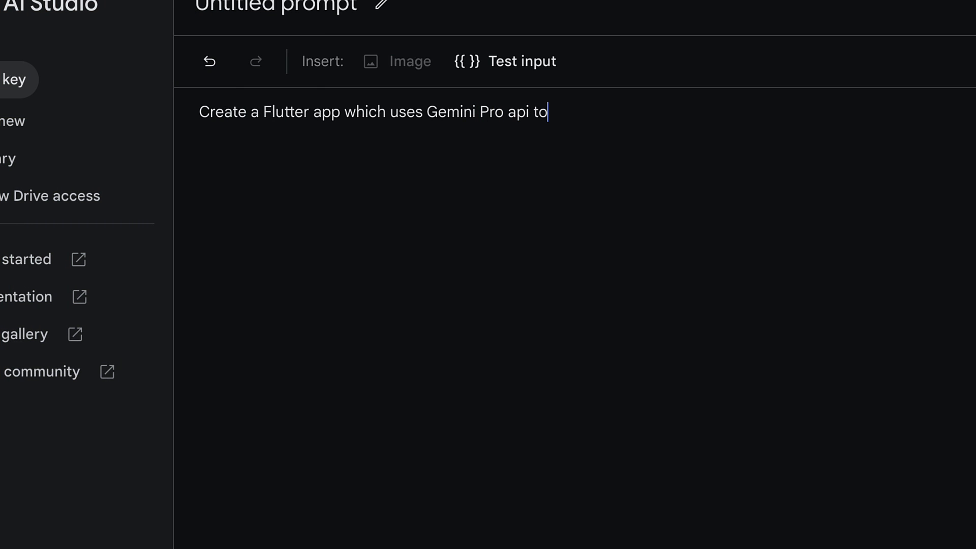
{"action": "type", "text": "list the w"}
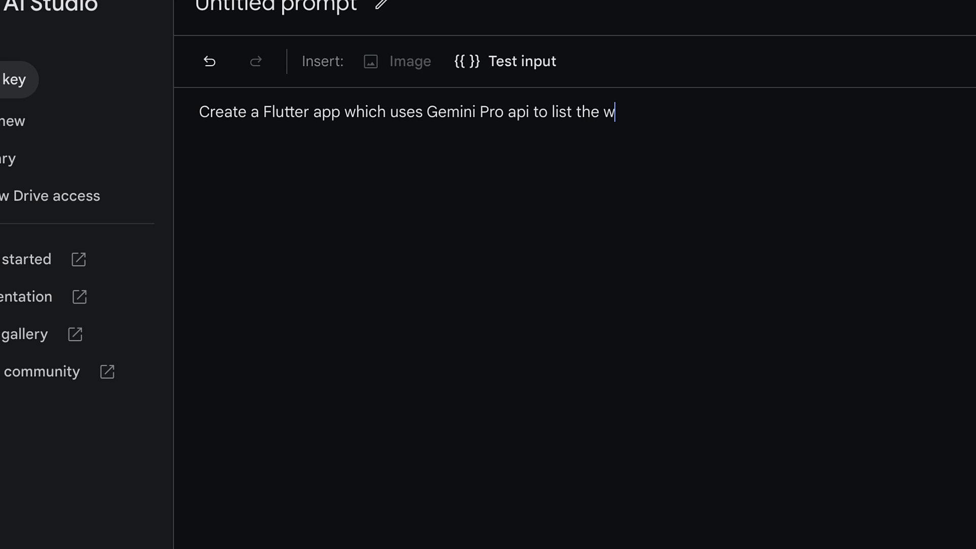
{"action": "type", "text": "onders of th"}
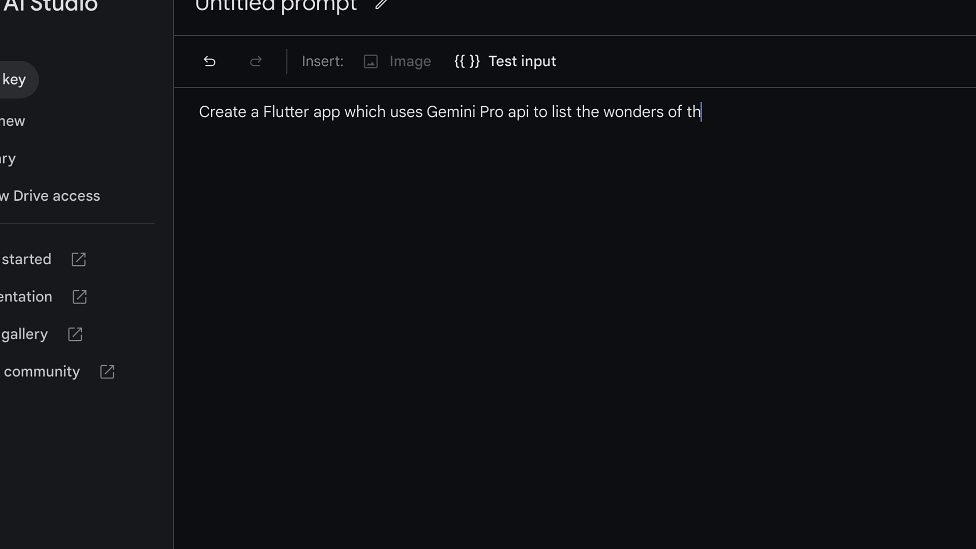
{"action": "type", "text": "e world."}
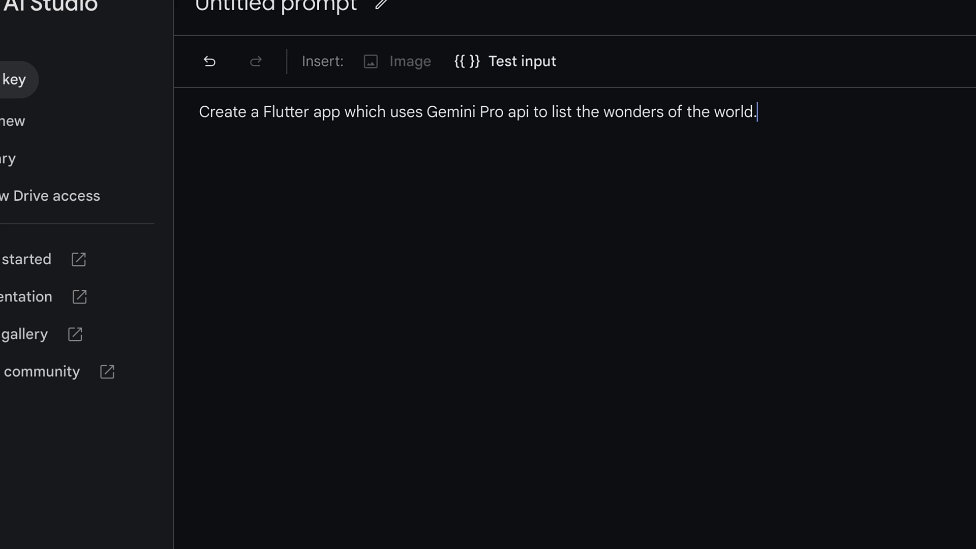
Add that the 'http' package handles network requests and Listview.builder renders the UI
{"action": "type", "text": "You c"}
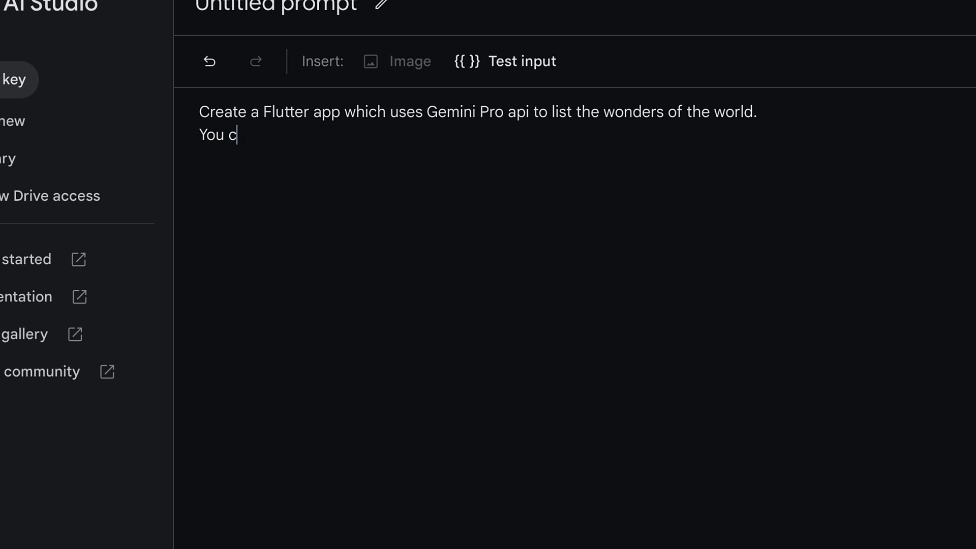
{"action": "type", "text": "an use 'ht"}
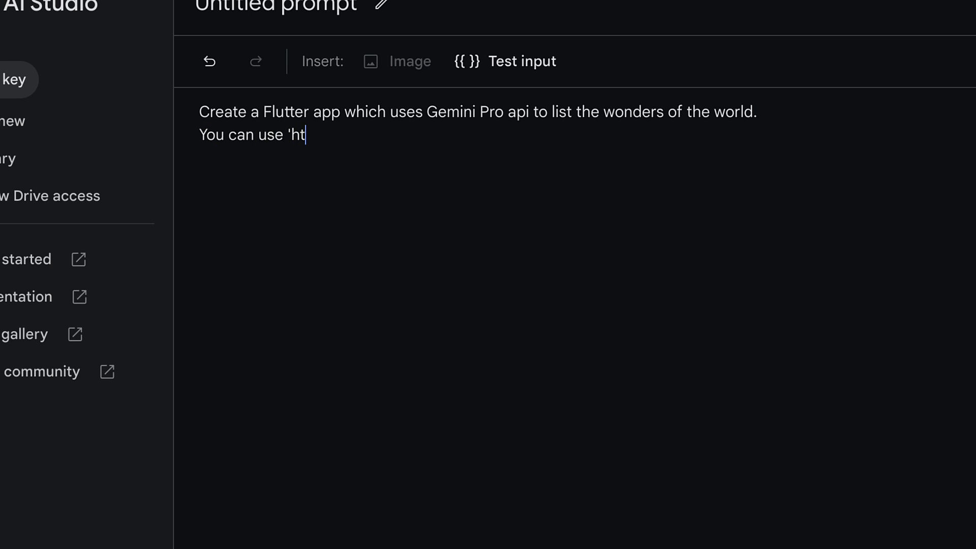
{"action": "type", "text": "tp' pac"}
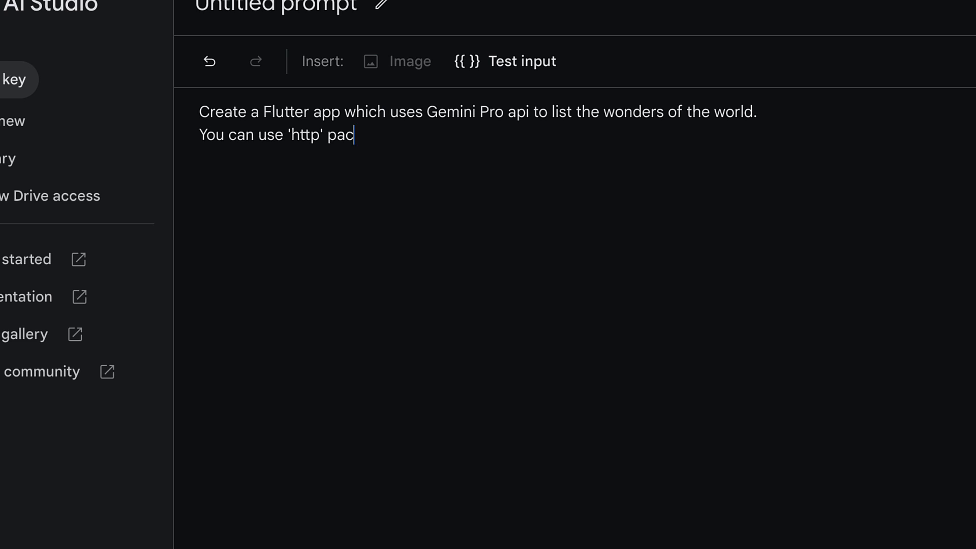
{"action": "type", "text": "kage for netwo"}
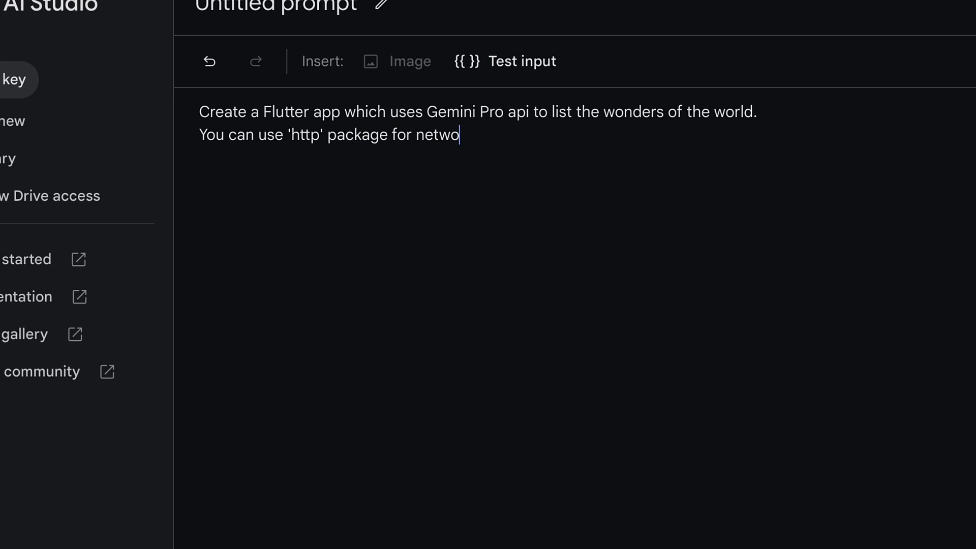
{"action": "type", "text": "rk request"}
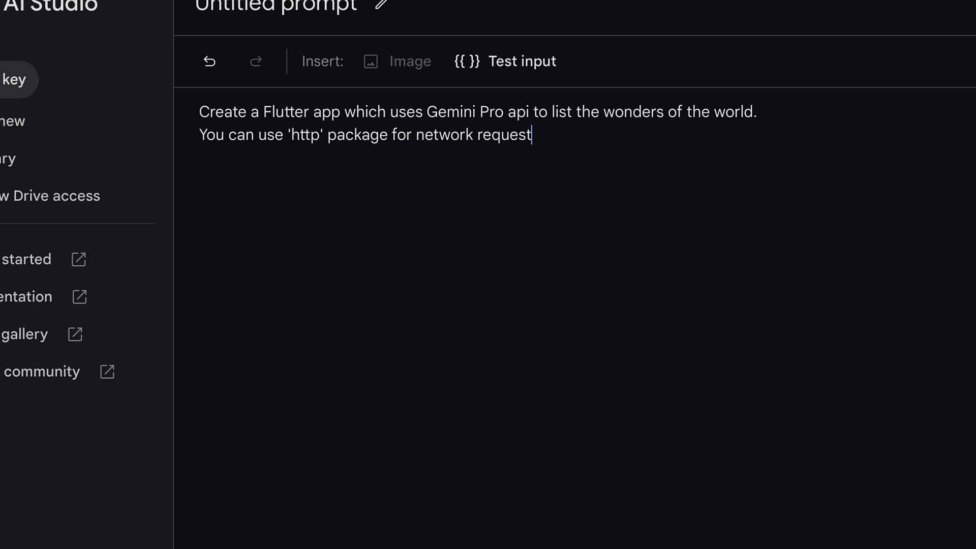
{"action": "type", "text": "."}
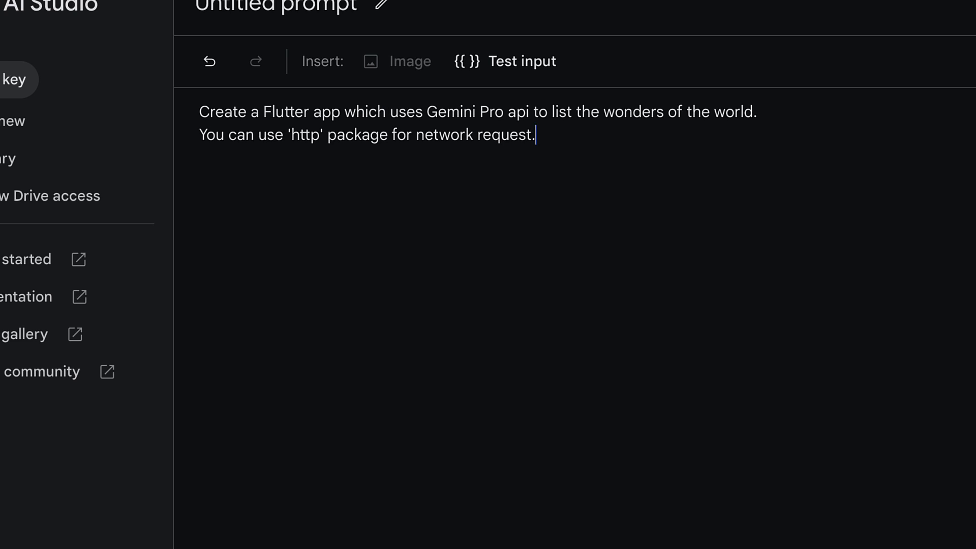
{"action": "type", "text": "And Listvi"}
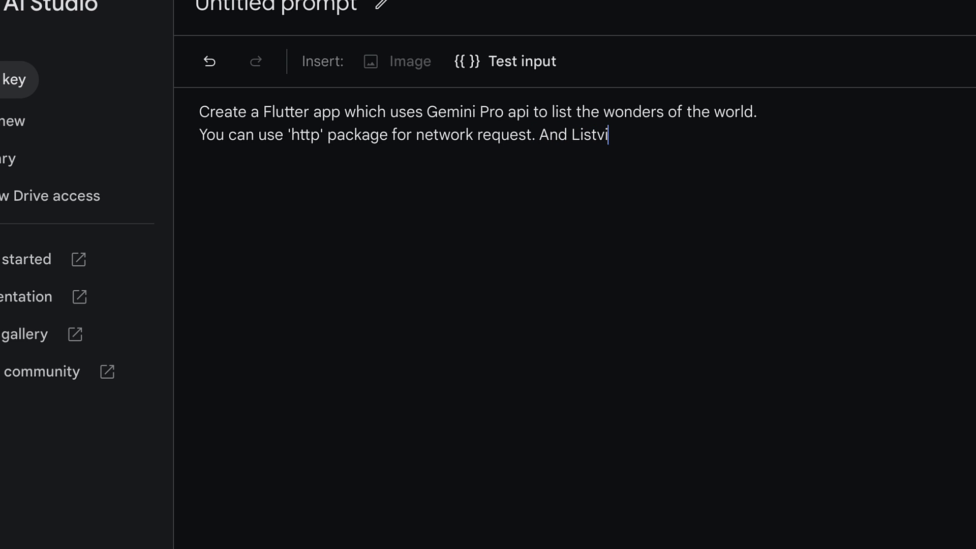
{"action": "type", "text": "ew.b"}
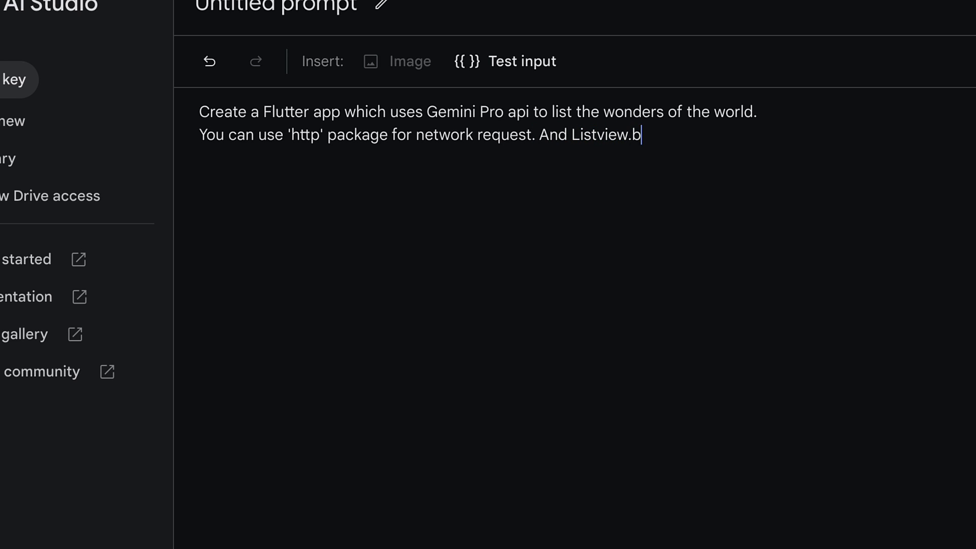
{"action": "type", "text": "uilder to ee"}
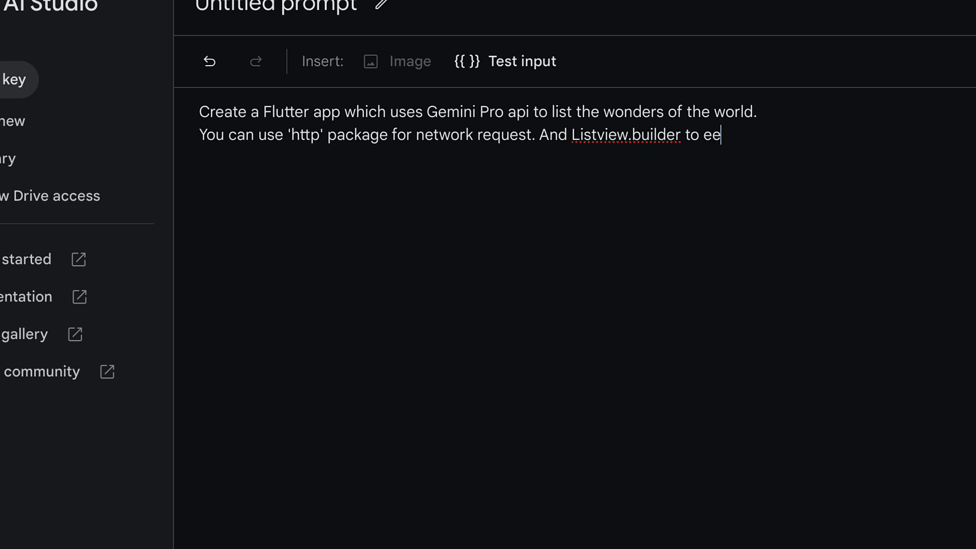
{"action": "type", "text": "render the"}
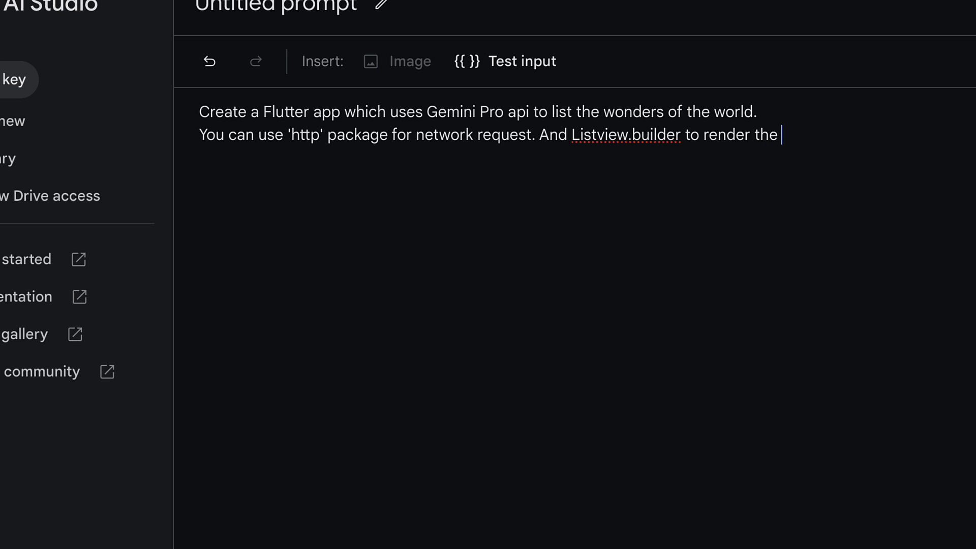
{"action": "type", "text": "UI."}
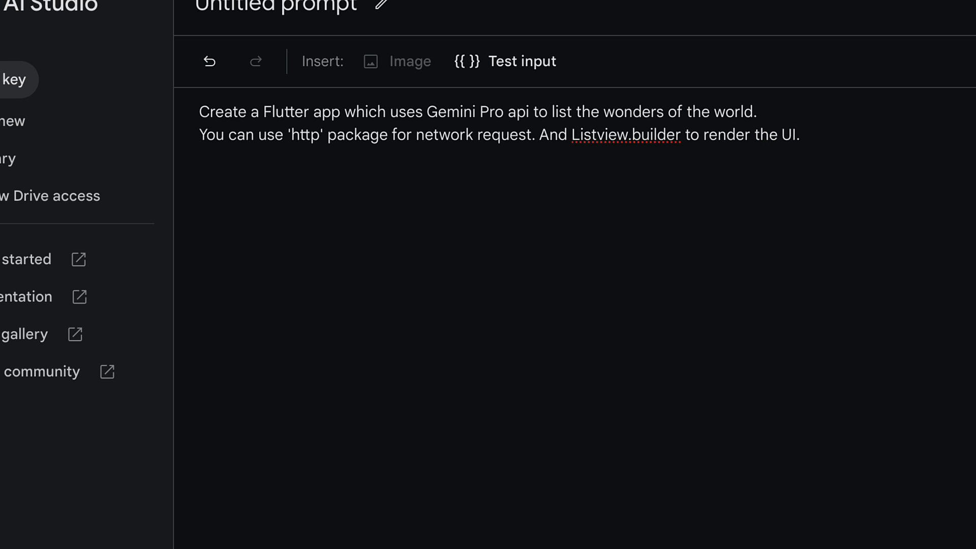
End the prompt with 'Here is an example of the sample cURL request -', fixing the 'requesyt' typo
{"action": "type", "text": "Here is an exa"}
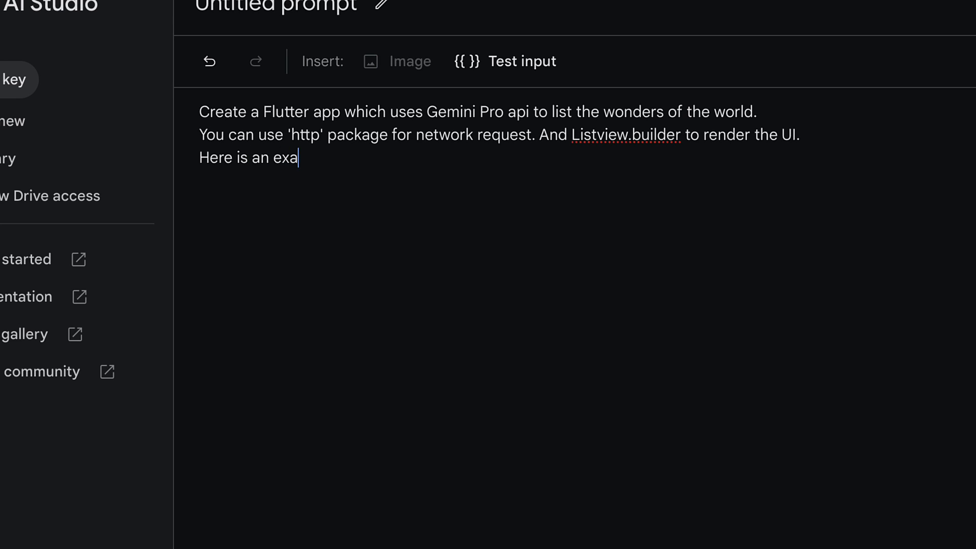
{"action": "type", "text": "mple of the"}
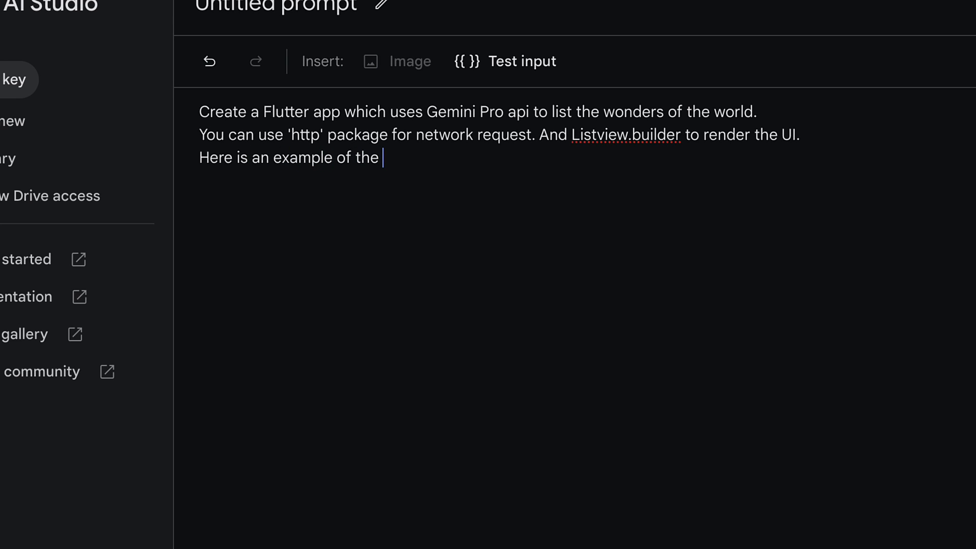
{"action": "type", "text": "reque"}
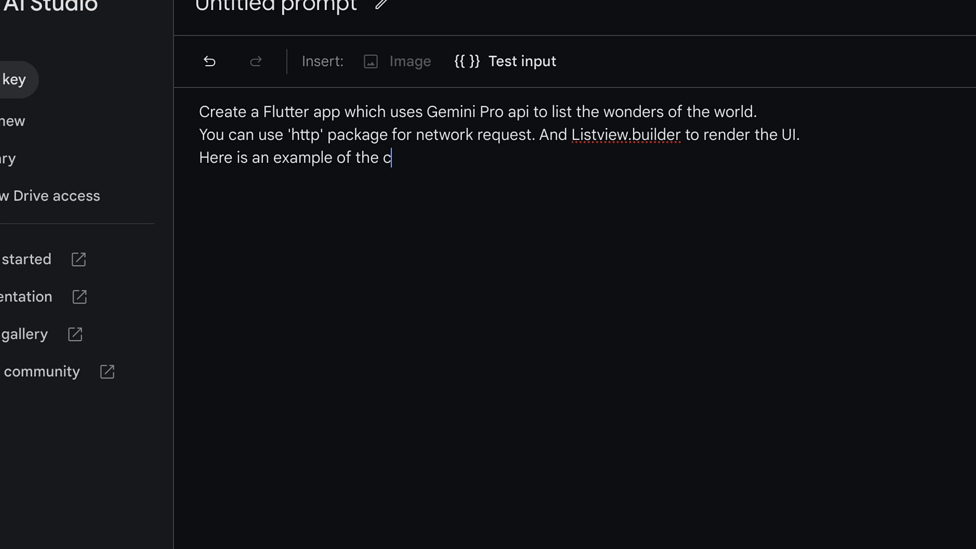
{"action": "type", "text": "U"}
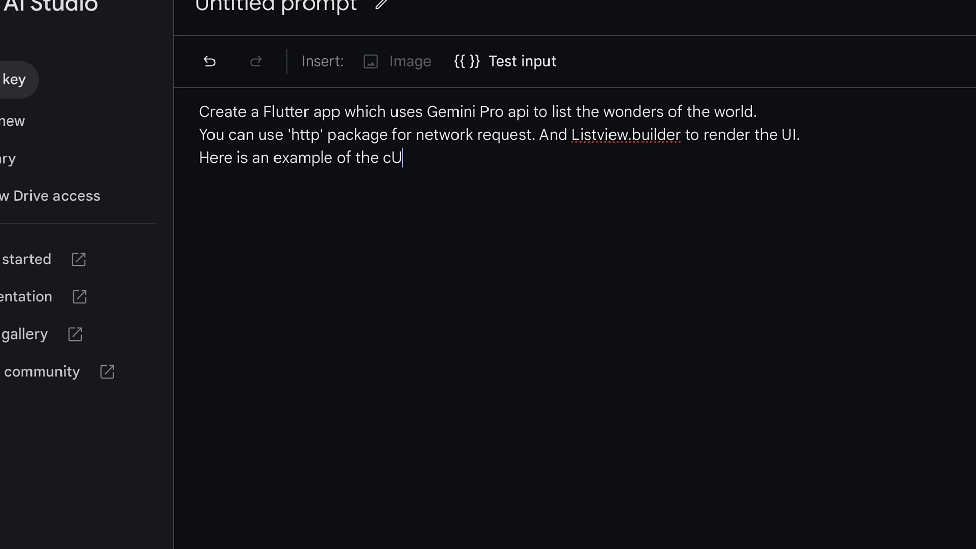
{"action": "type", "text": "RL requesyt"}
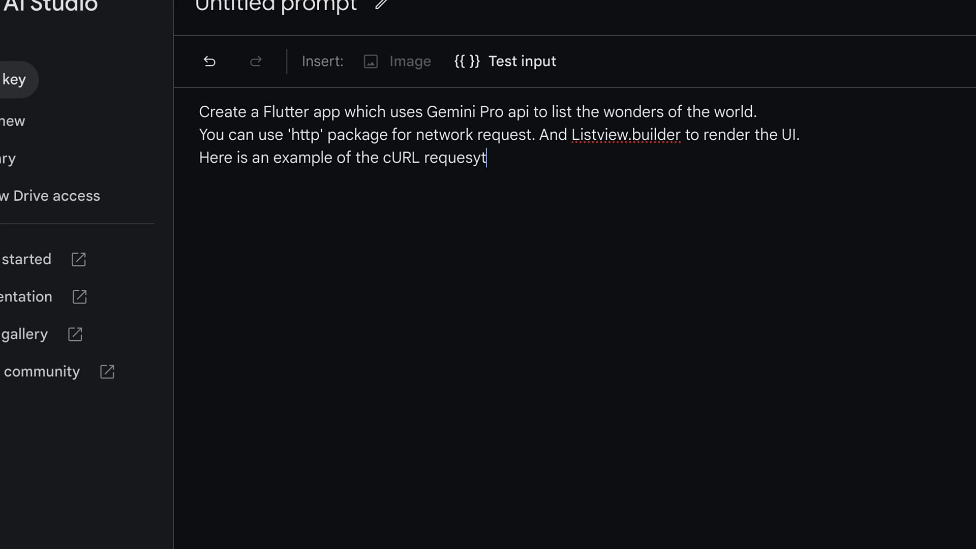
{"action": "key", "text": "Backspace"}
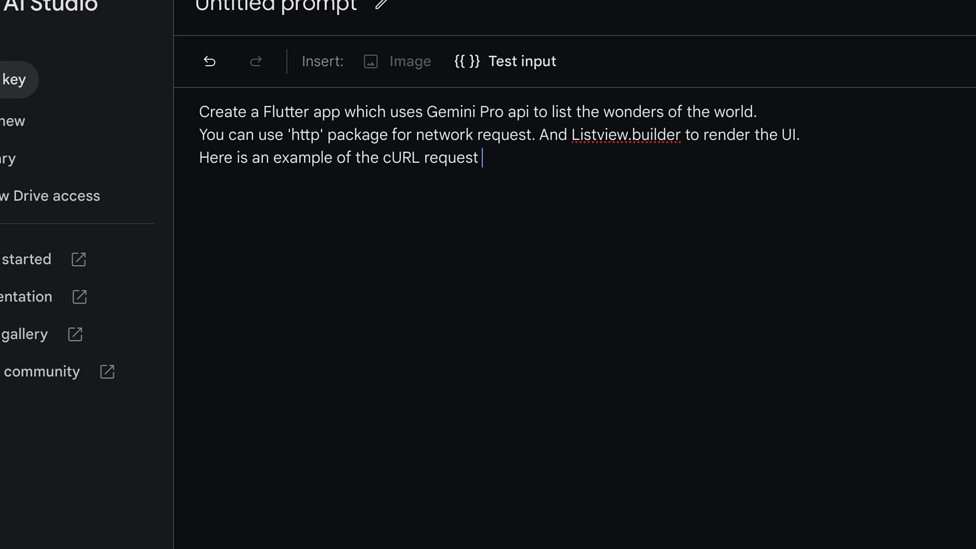
{"action": "type", "text": "sample"}
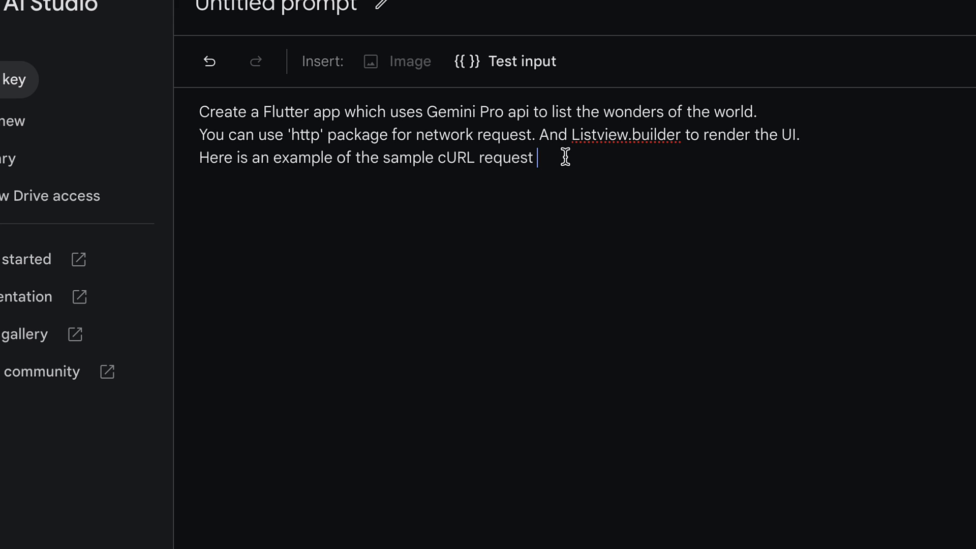
{"action": "type", "text": "-"}
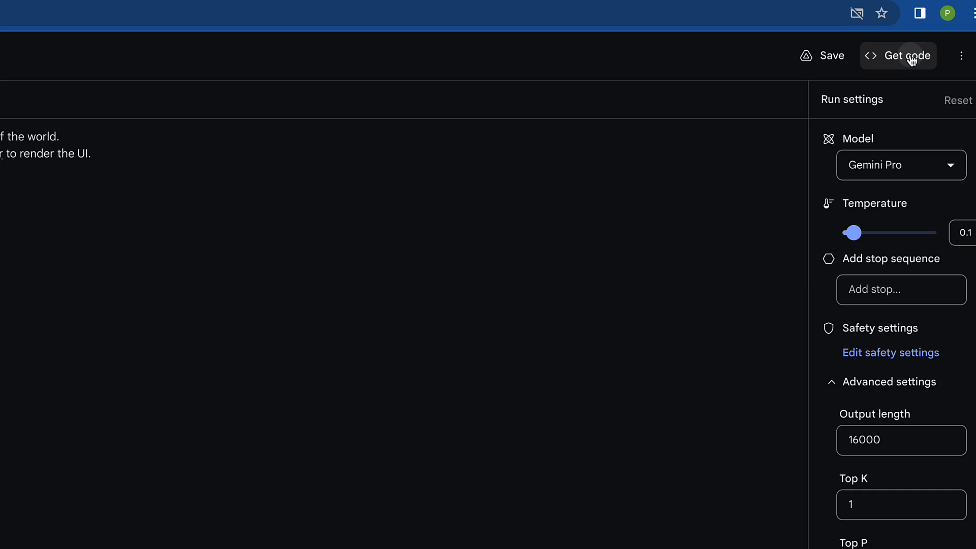
Copy the cURL version from Get code and paste it into the prompt below the instructions
{"action": "left_click", "coordinate": [897, 55]}
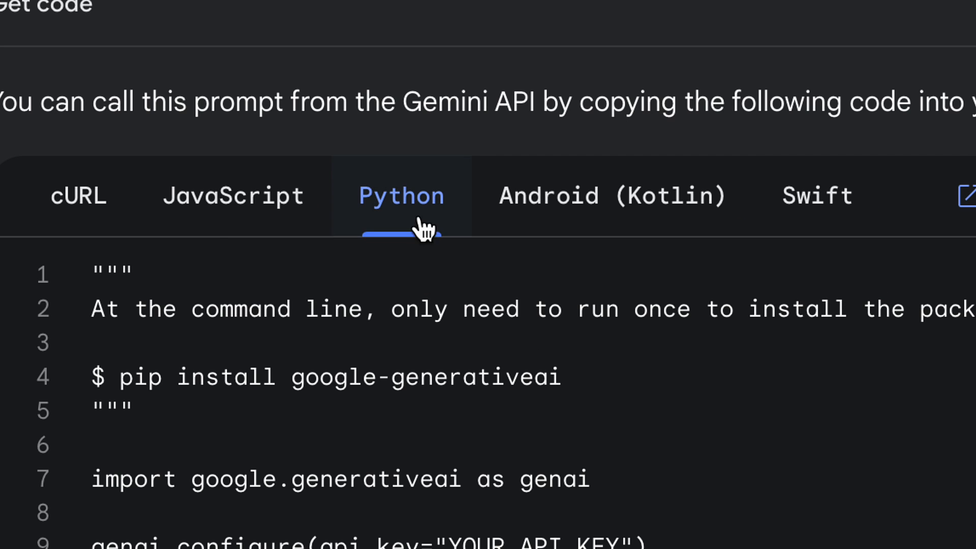
{"action": "left_click", "coordinate": [107, 205]}
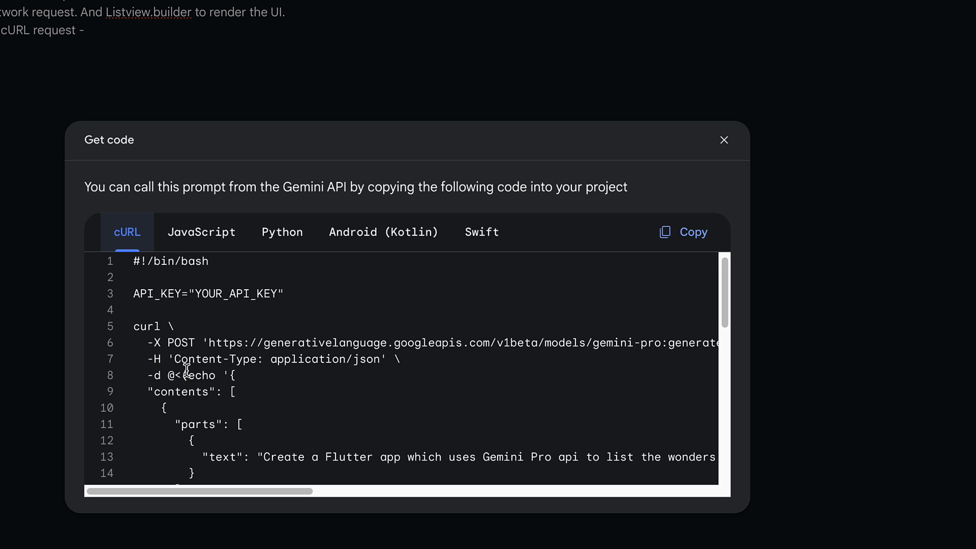
{"action": "scroll", "scroll_direction": "down", "scroll_amount": 3}
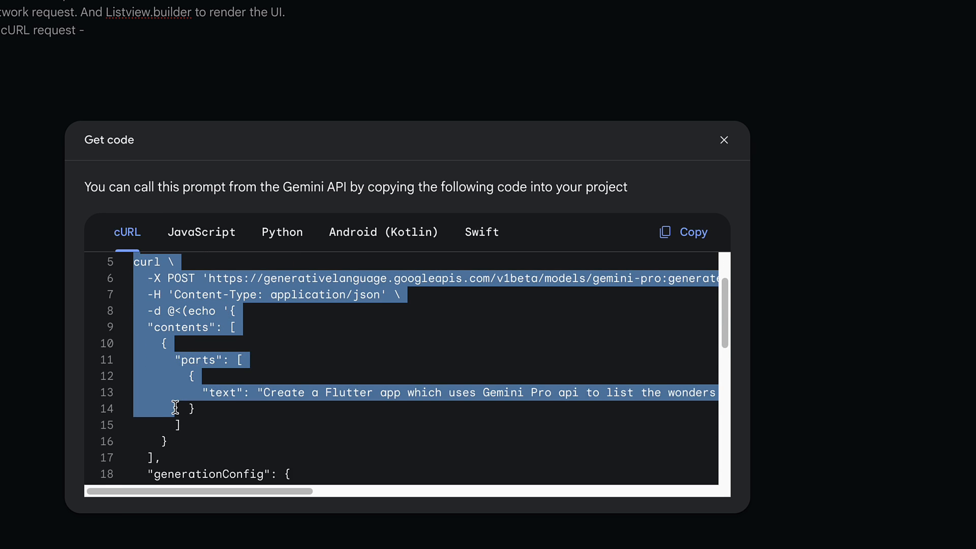
{"action": "scroll", "scroll_direction": "down", "scroll_amount": 3}
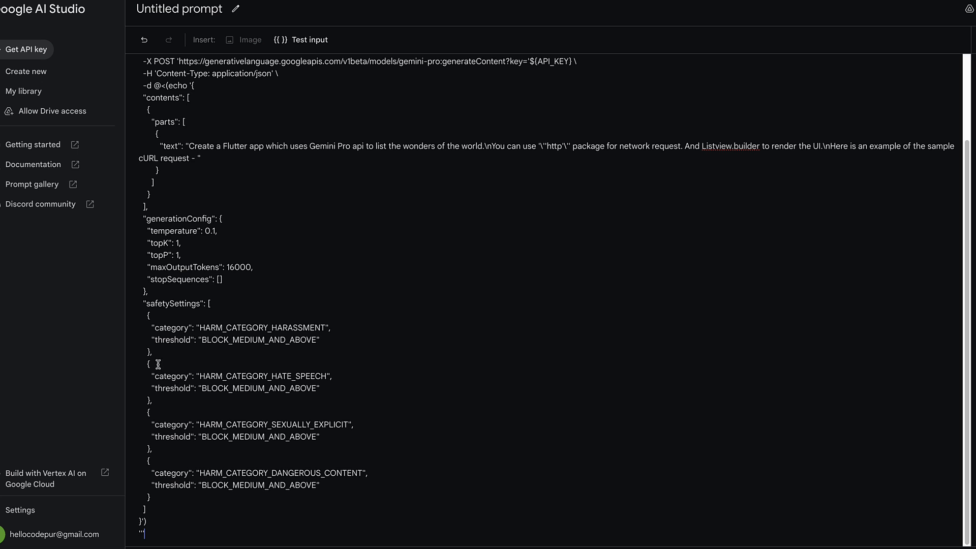
{"action": "scroll", "scroll_direction": "down", "scroll_amount": 3}
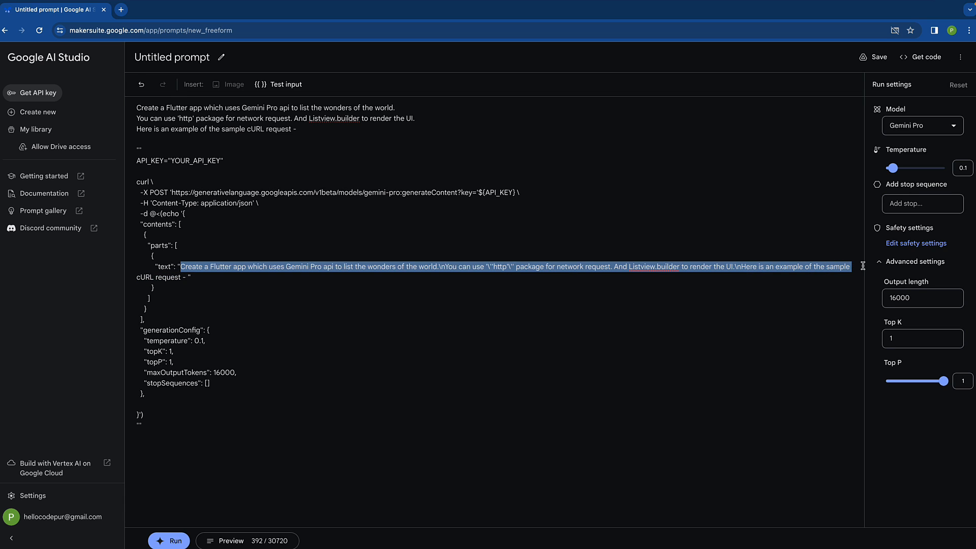
Replace the cURL text value with 'List all the wonders of the world in a list format'
{"action": "left_click", "coordinate": [191, 266]}
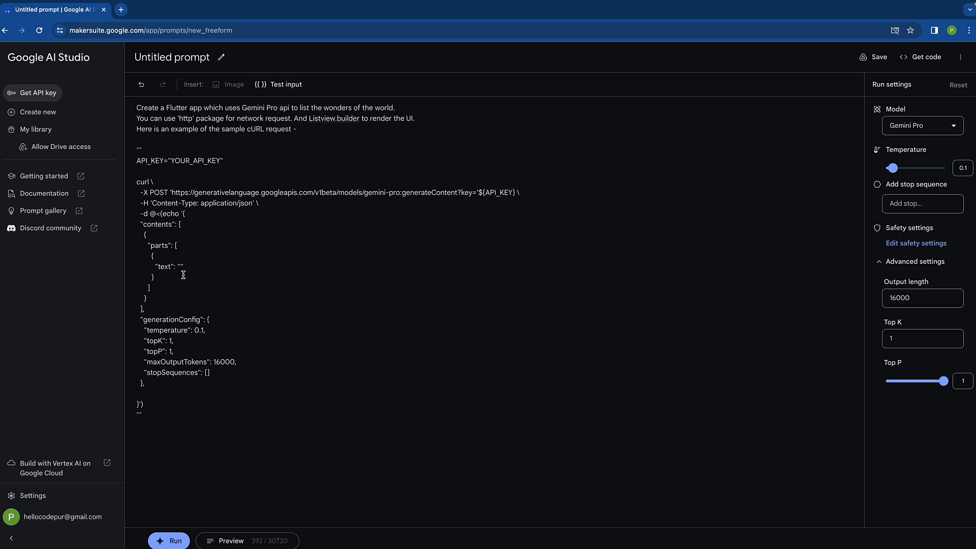
{"action": "type", "text": "L"}
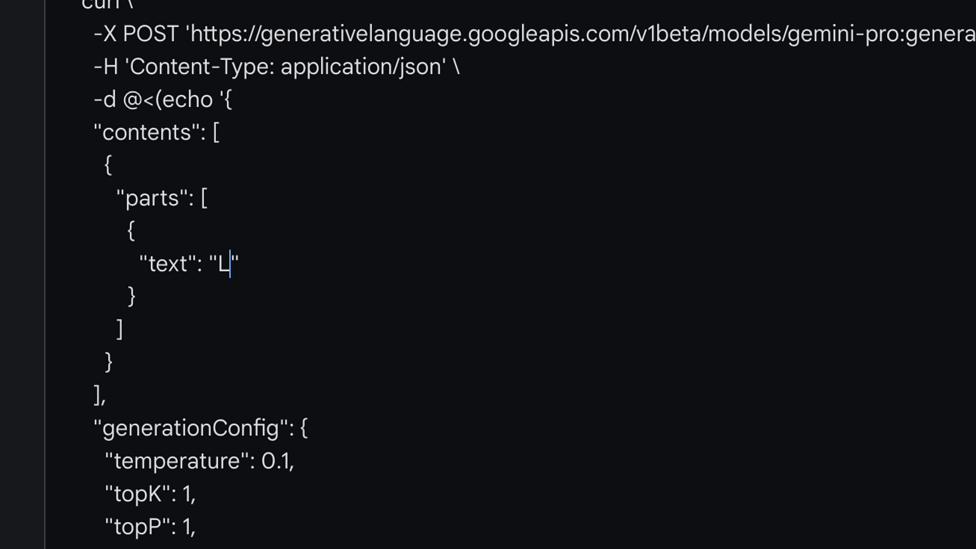
{"action": "type", "text": "ist all the wor"}
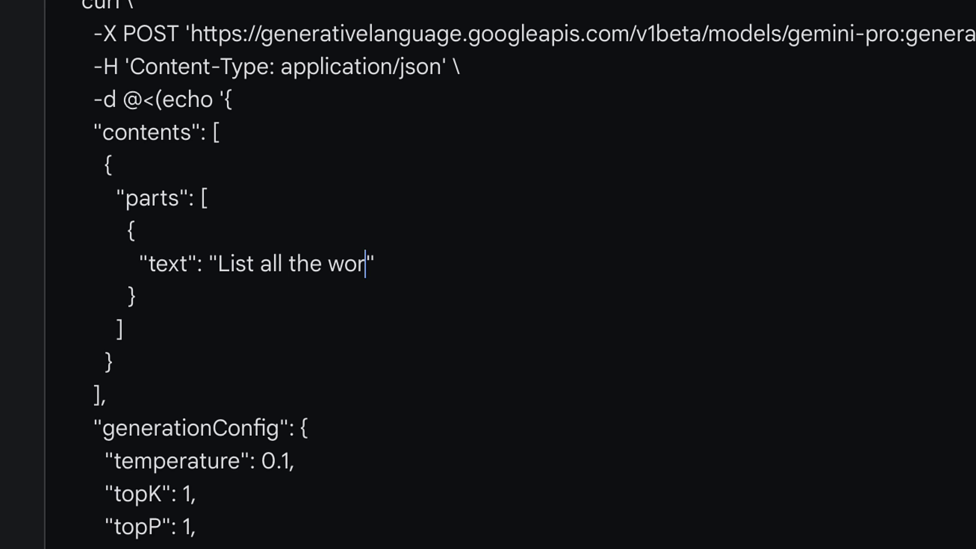
{"action": "type", "text": "ders"}
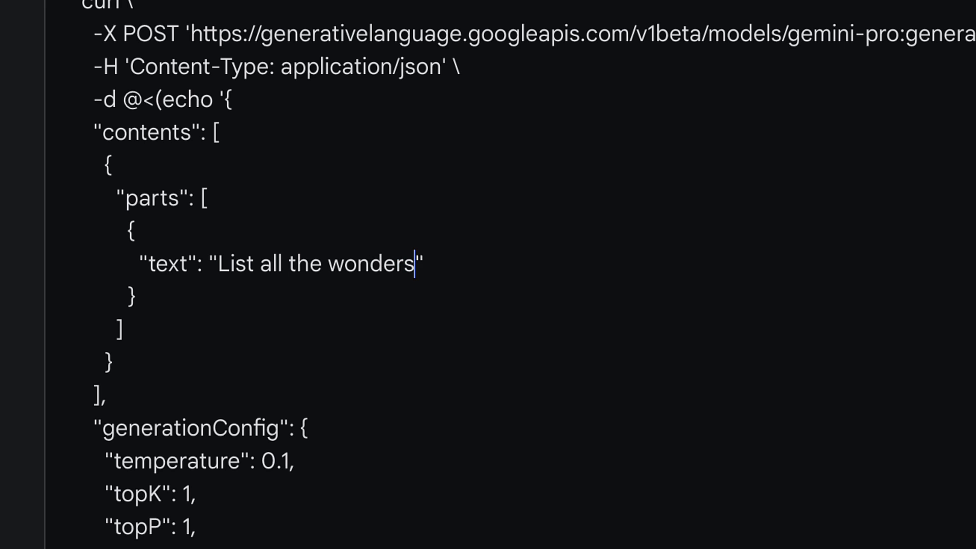
{"action": "type", "text": "of thr"}
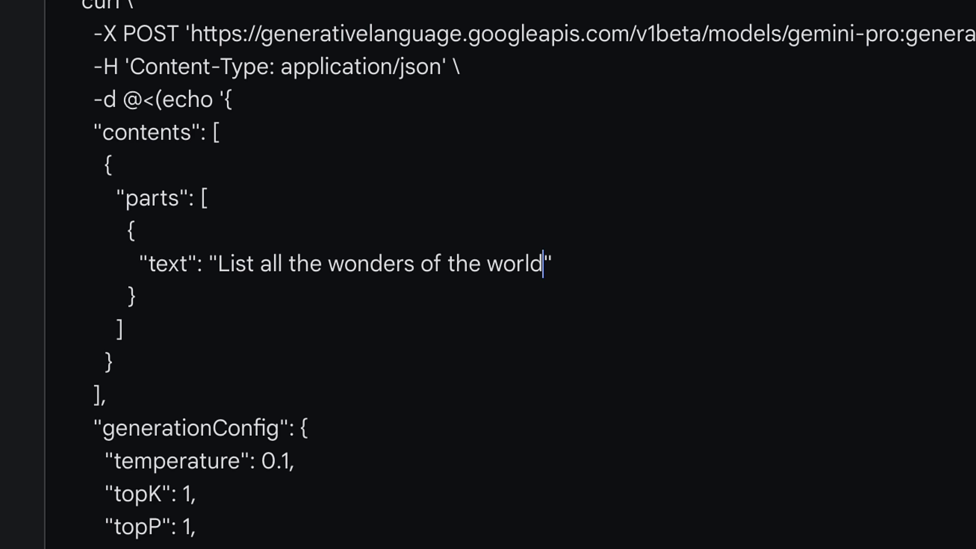
{"action": "type", "text": "in a list format"}
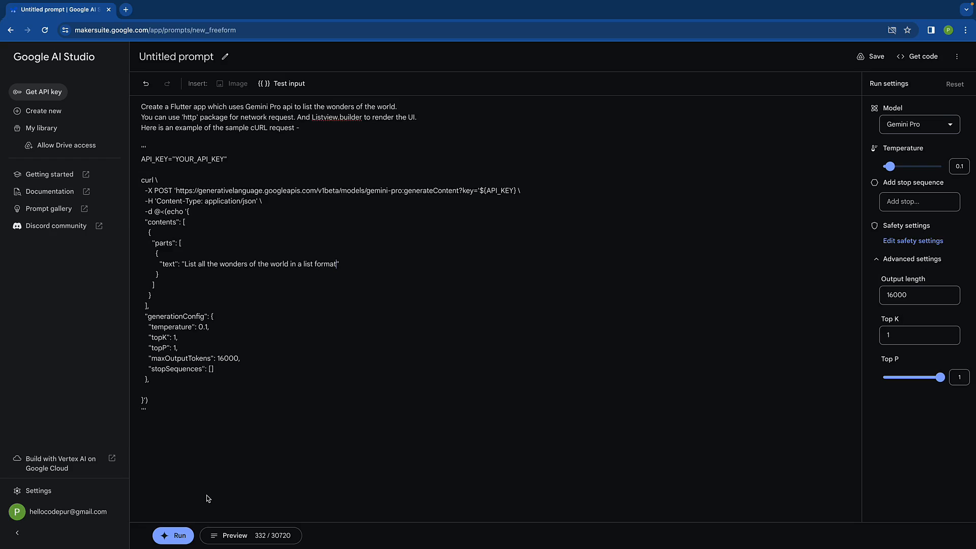
{"action": "mouse_move", "coordinate": [173, 535]}
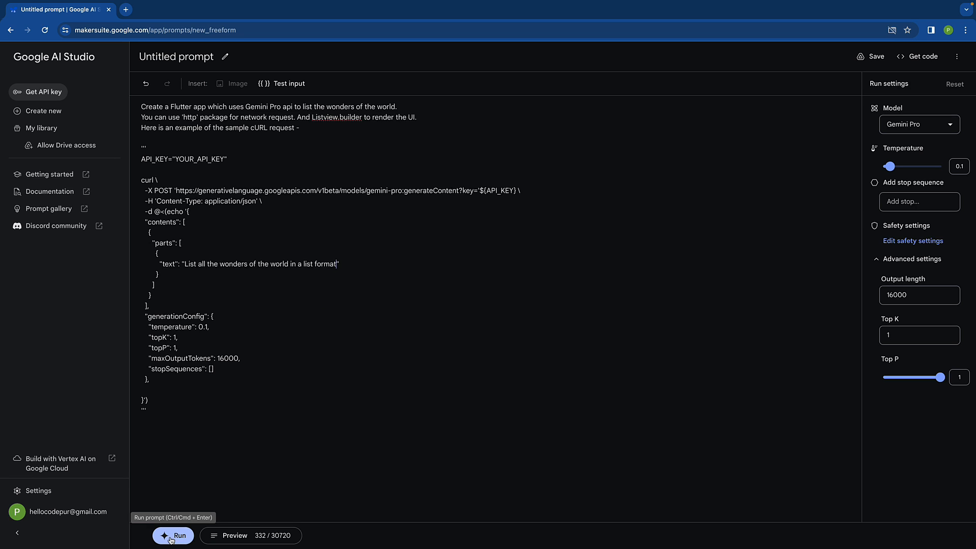
Run the prompt and scroll through Gemini Pro's generated Flutter Dart code to select it
{"action": "left_click", "coordinate": [173, 535]}
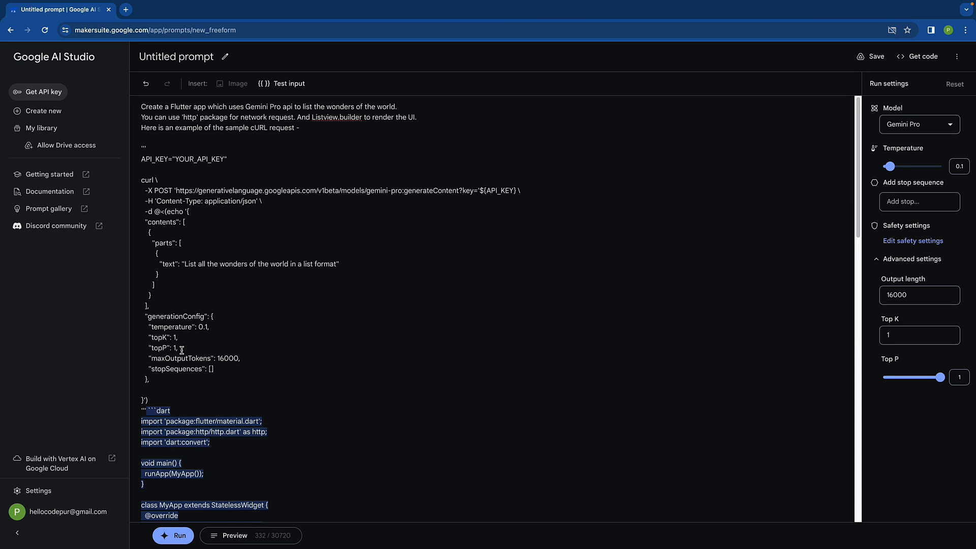
{"action": "scroll", "scroll_direction": "down", "scroll_amount": 3}
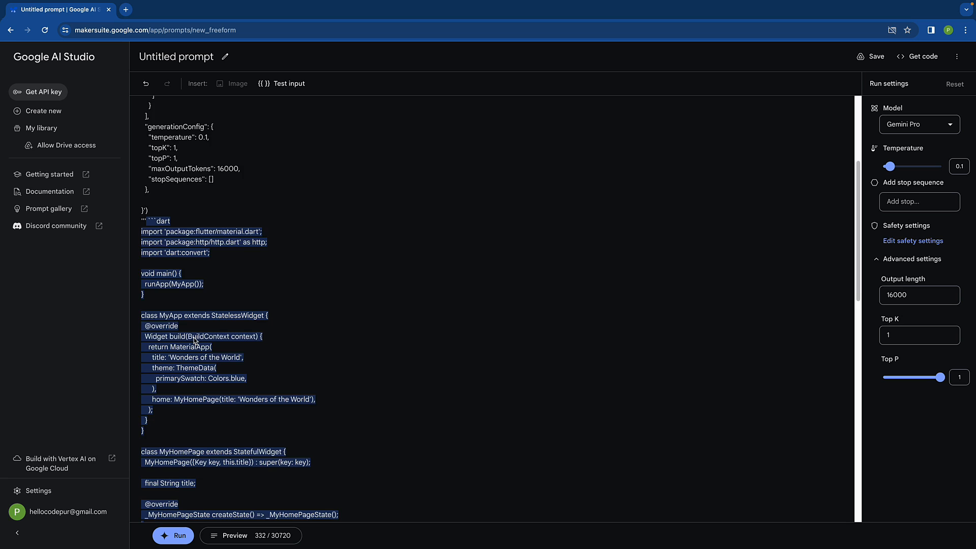
{"action": "scroll", "scroll_direction": "down", "scroll_amount": 3}
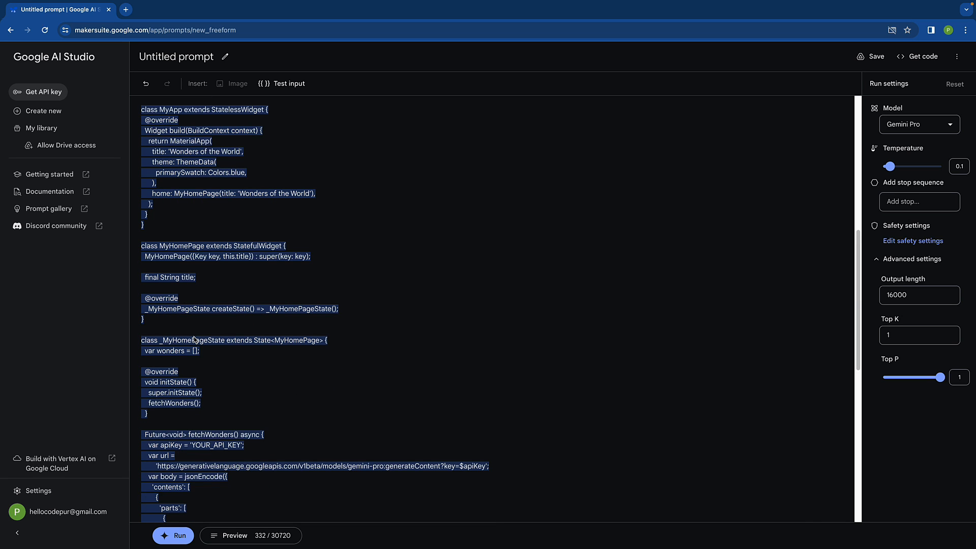
{"action": "scroll", "scroll_direction": "down", "scroll_amount": 3}
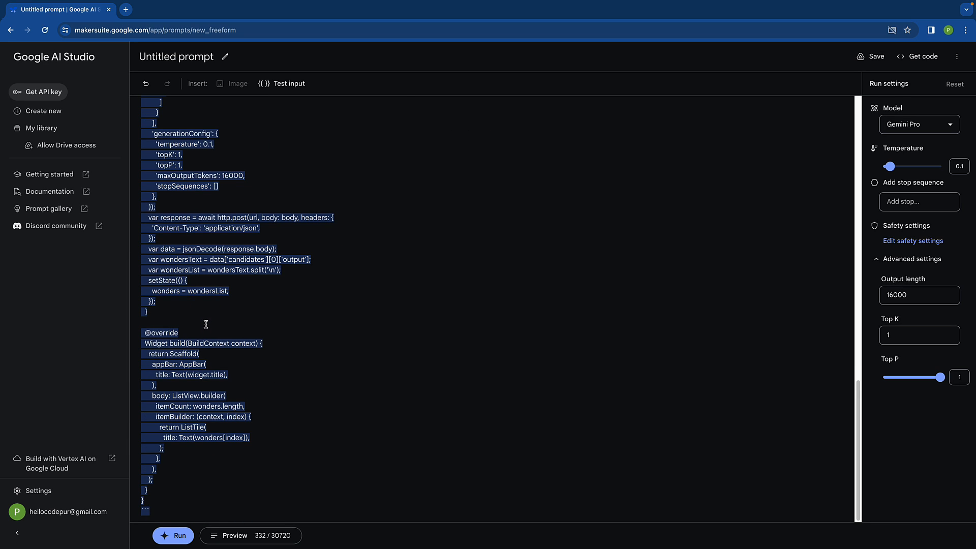
{"action": "mouse_move", "coordinate": [146, 503]}
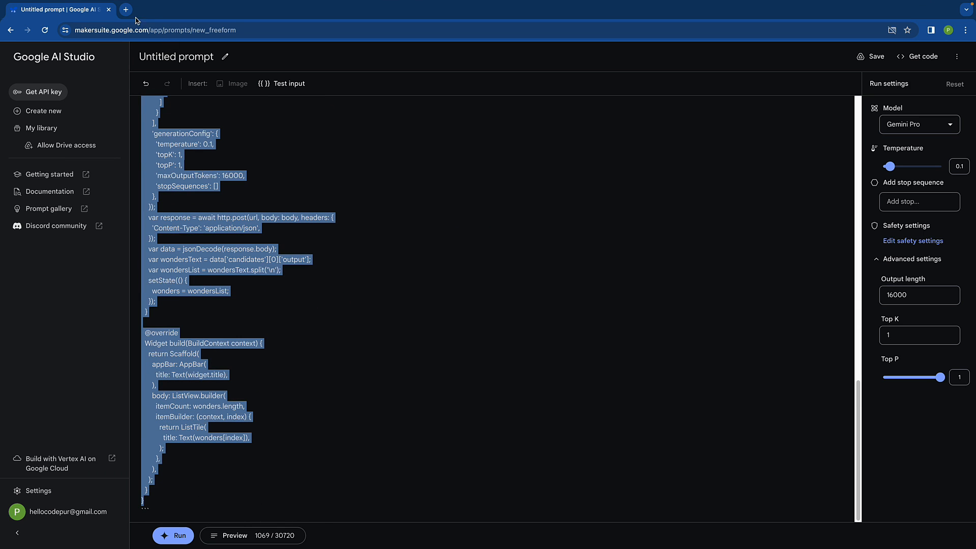
Paste the code into dartpad.dev, fix it with a nullable Key? and Uri.parse(url), then collapse the issues list
{"action": "type", "text": "dartpad.dev/"}
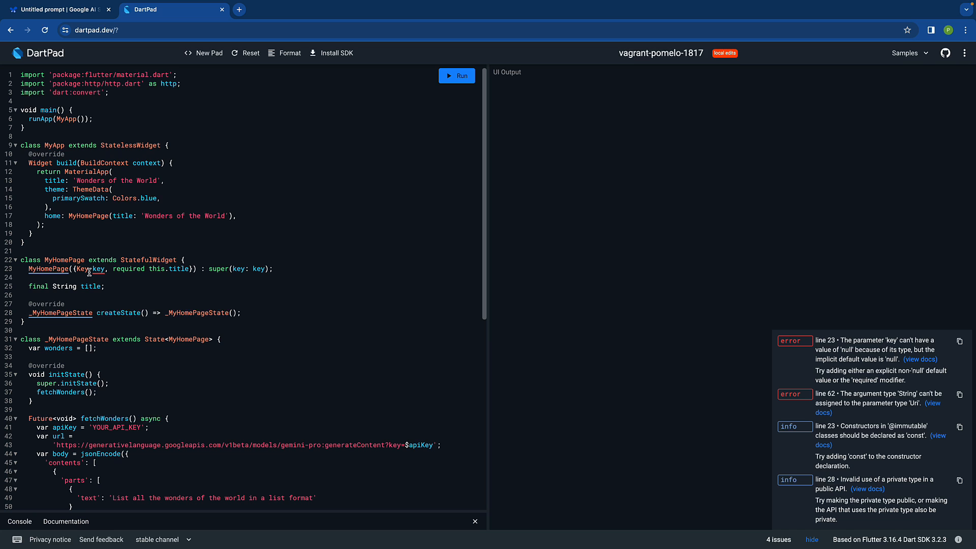
{"action": "type", "text": "?"}
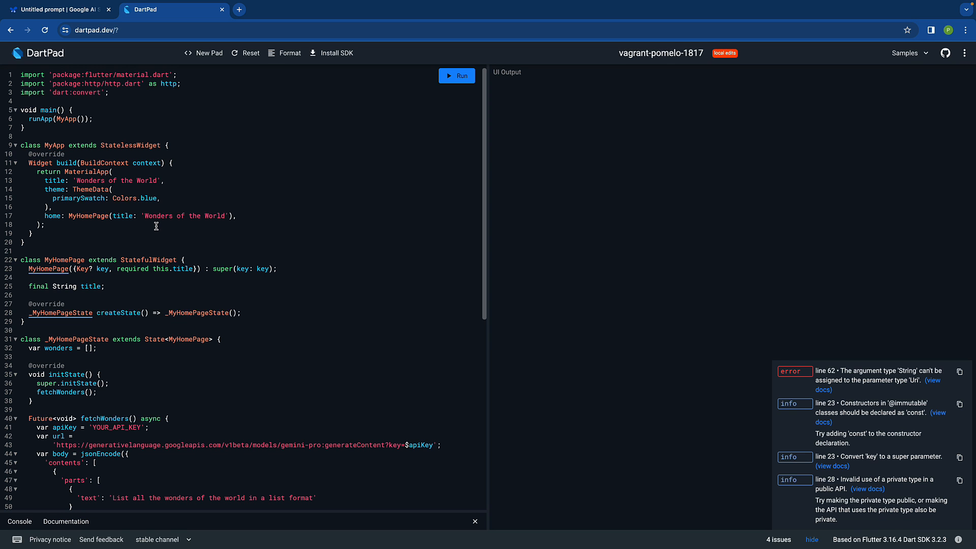
{"action": "scroll", "scroll_direction": "down", "scroll_amount": 3}
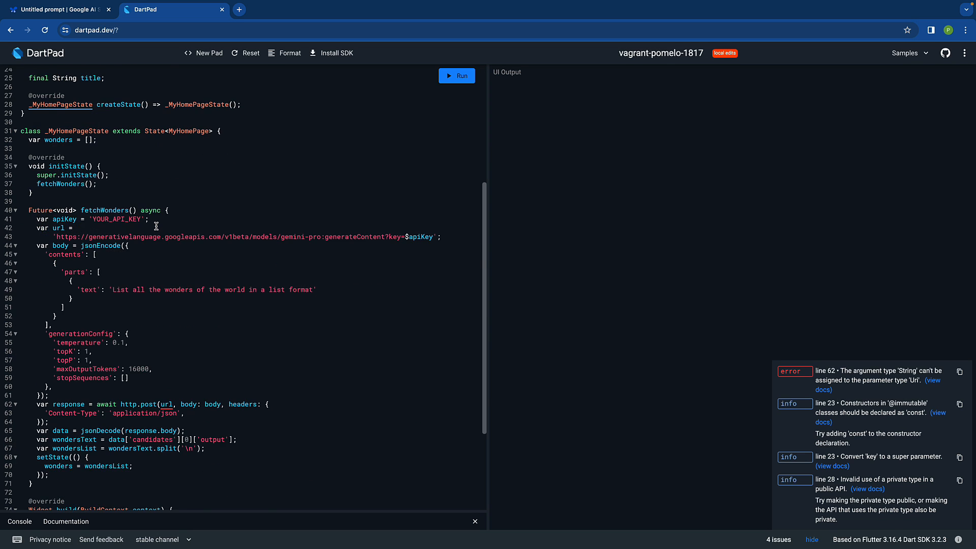
{"action": "scroll", "scroll_direction": "down", "scroll_amount": 3}
{"action": "type", "text": "Uri.parse("}
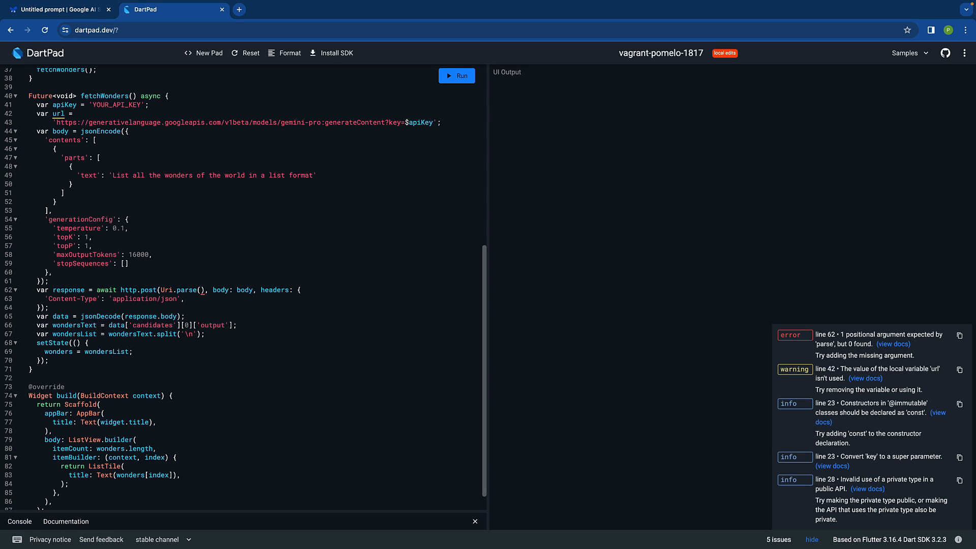
{"action": "type", "text": "url"}
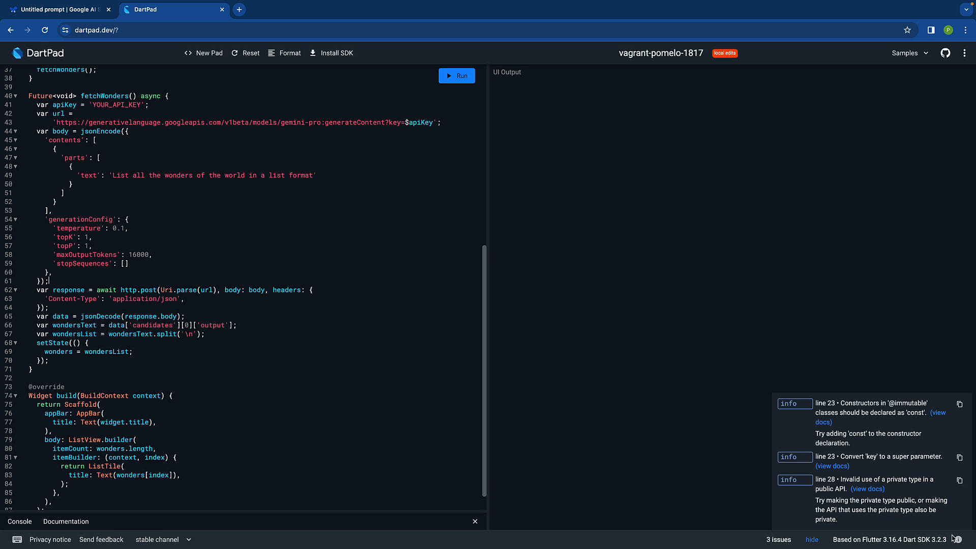
{"action": "left_click", "coordinate": [811, 539]}
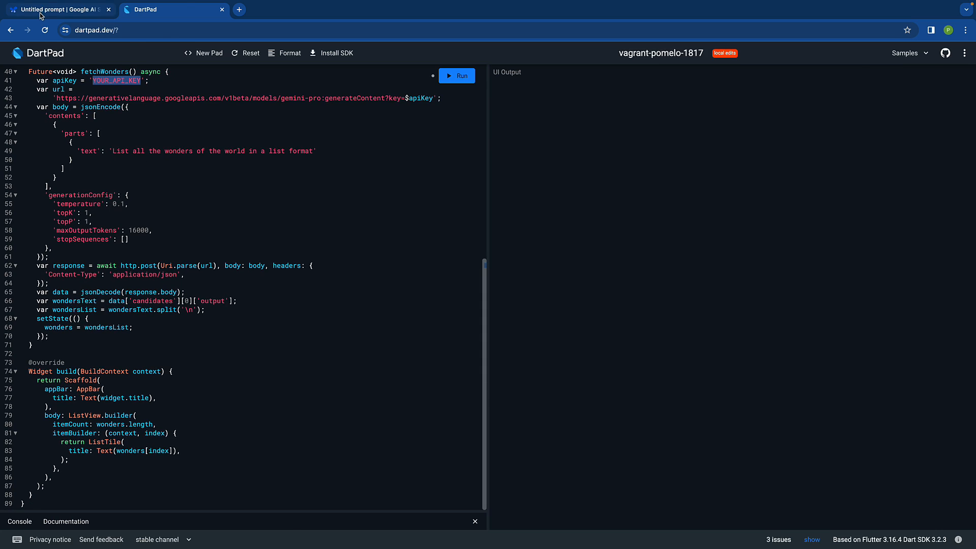
Open makersuite's new_freeform page in a new tab to fetch an API key, then return to DartPad
{"action": "left_click", "coordinate": [59, 9]}
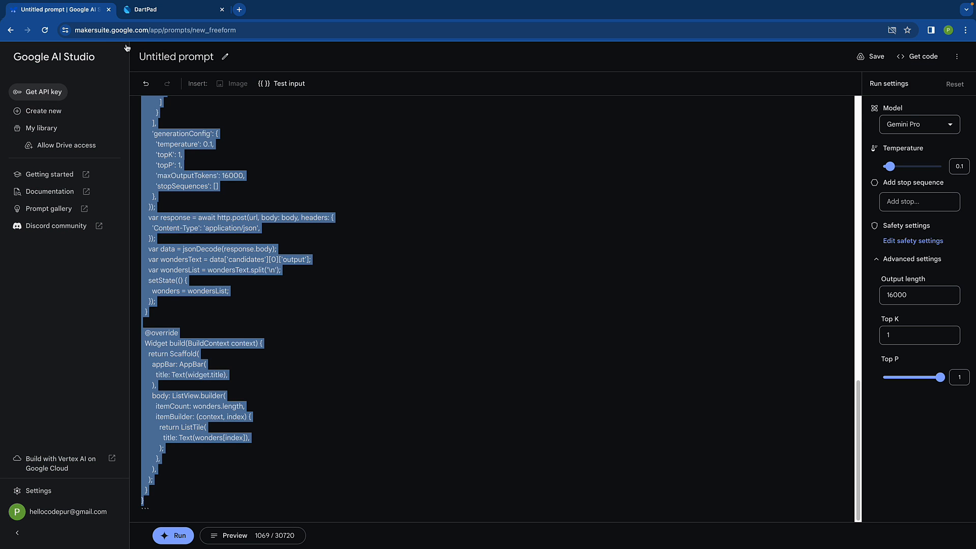
{"action": "left_click", "coordinate": [238, 9]}
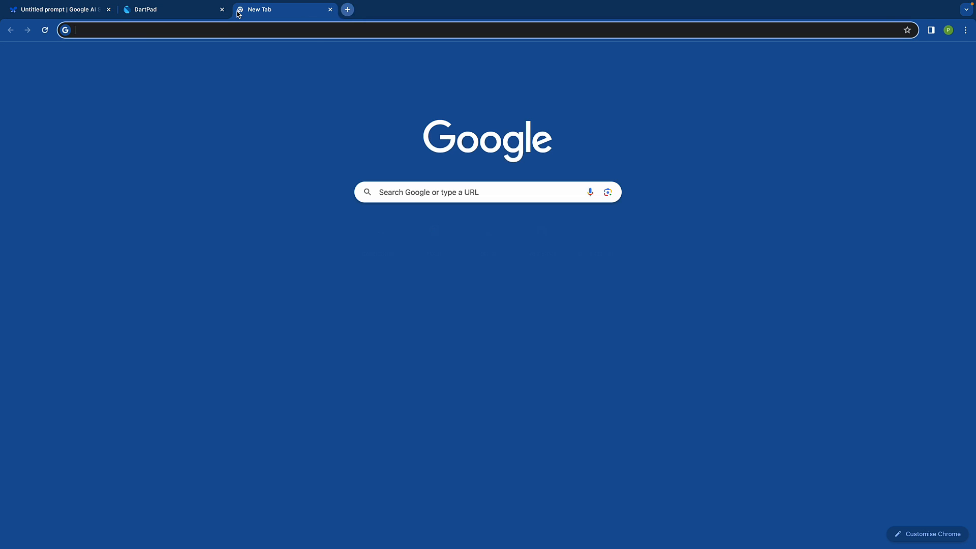
{"action": "type", "text": "makersuite.google.com/app/prompts/new_freeform"}
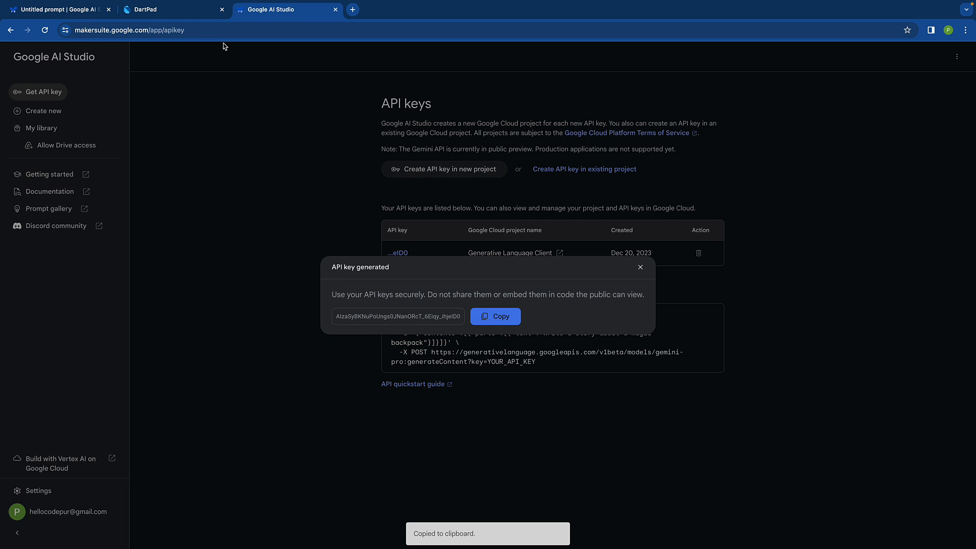
{"action": "left_click", "coordinate": [172, 9]}
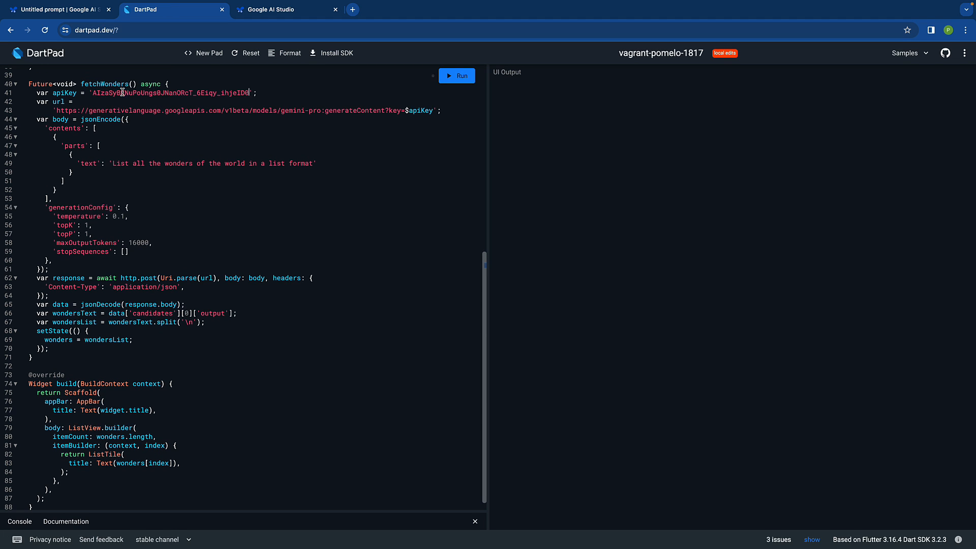
{"action": "mouse_move", "coordinate": [188, 243]}
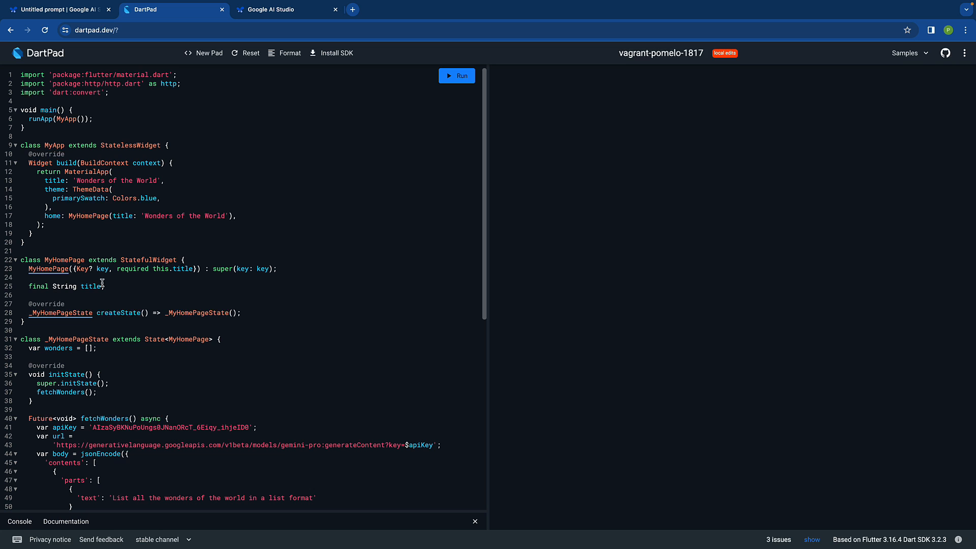
Run the app with the real API key, showing only the Wonders of the World title
{"action": "left_click", "coordinate": [456, 75]}
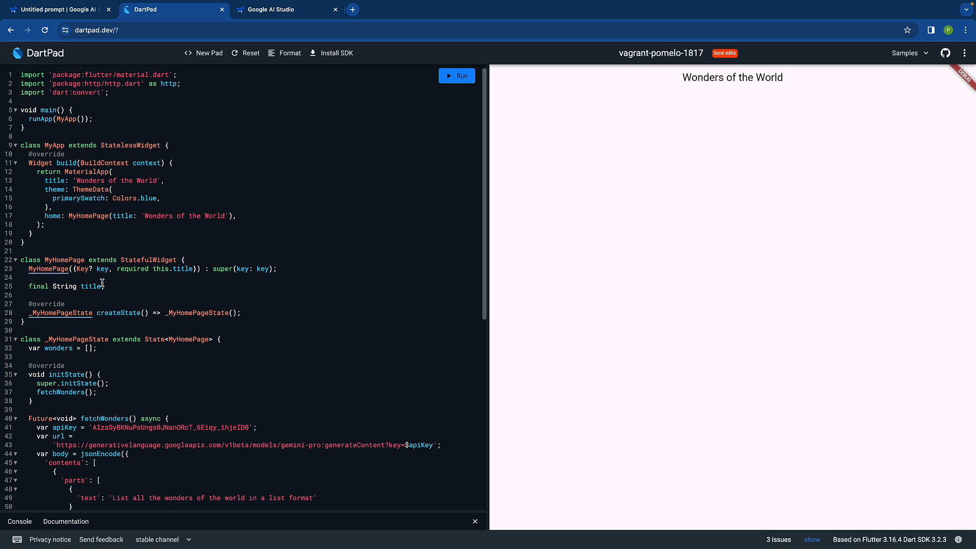
{"action": "scroll", "scroll_direction": "down", "scroll_amount": 3}
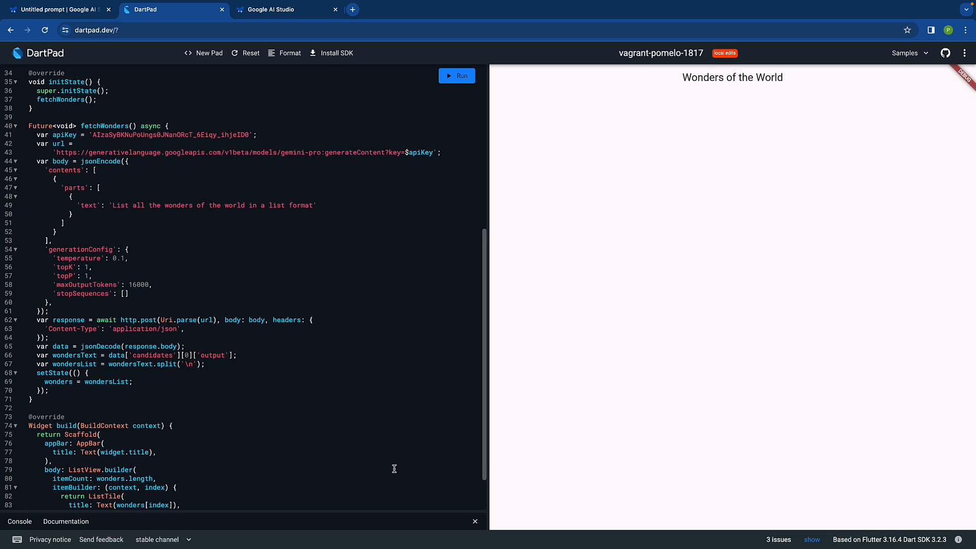
Add print(data) after jsonDecode in fetchWonders and rerun the app
{"action": "scroll", "scroll_direction": "down", "scroll_amount": 3}
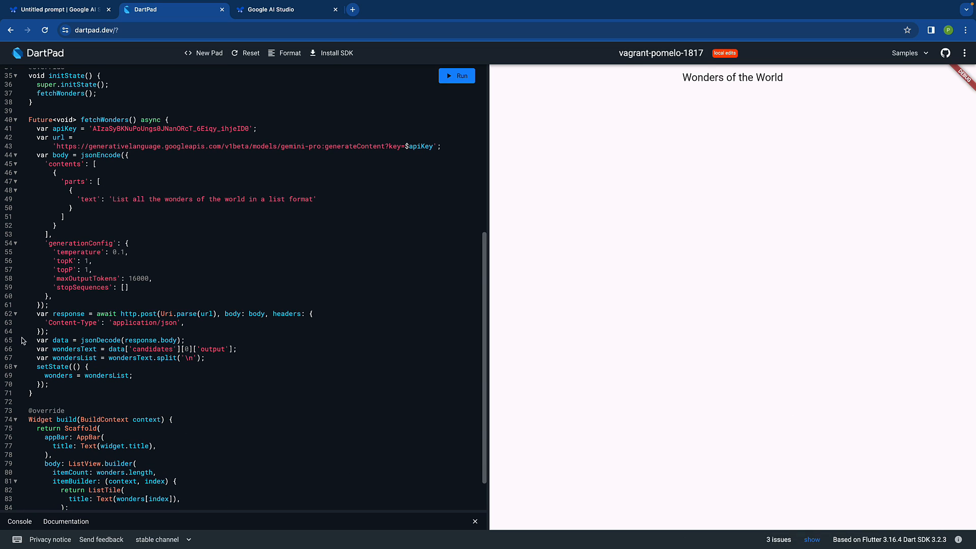
{"action": "mouse_move", "coordinate": [29, 371]}
{"action": "type", "text": "print(Data"}
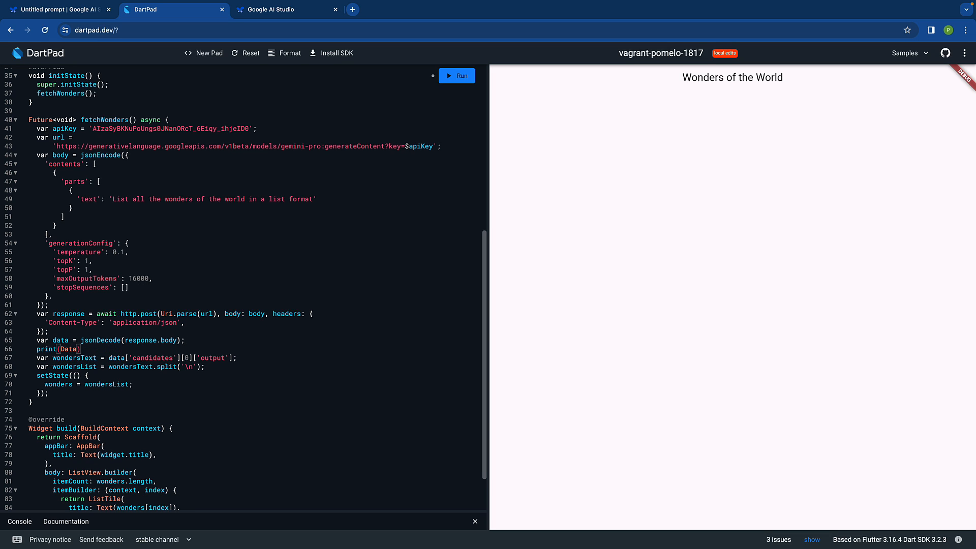
{"action": "type", "text": "data"}
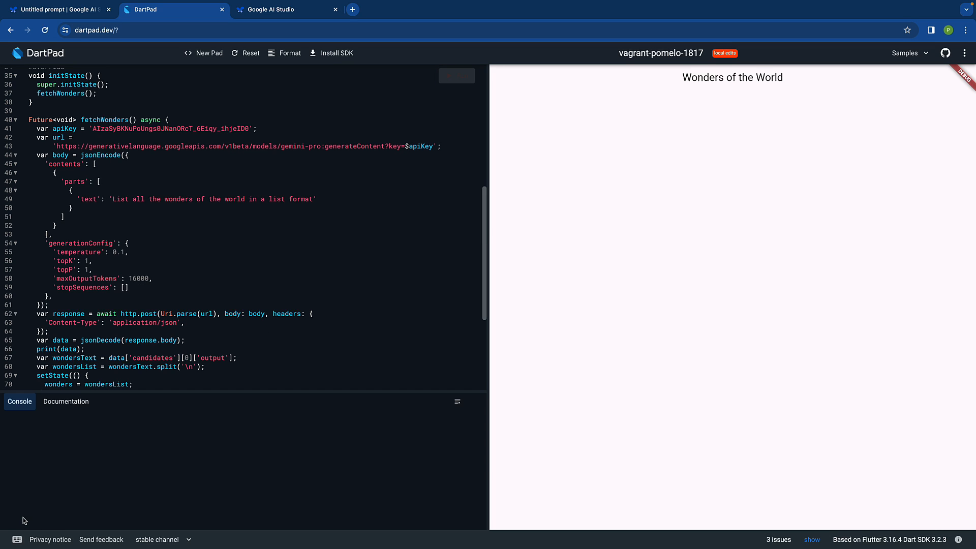
{"action": "scroll", "scroll_direction": "down", "scroll_amount": 3}
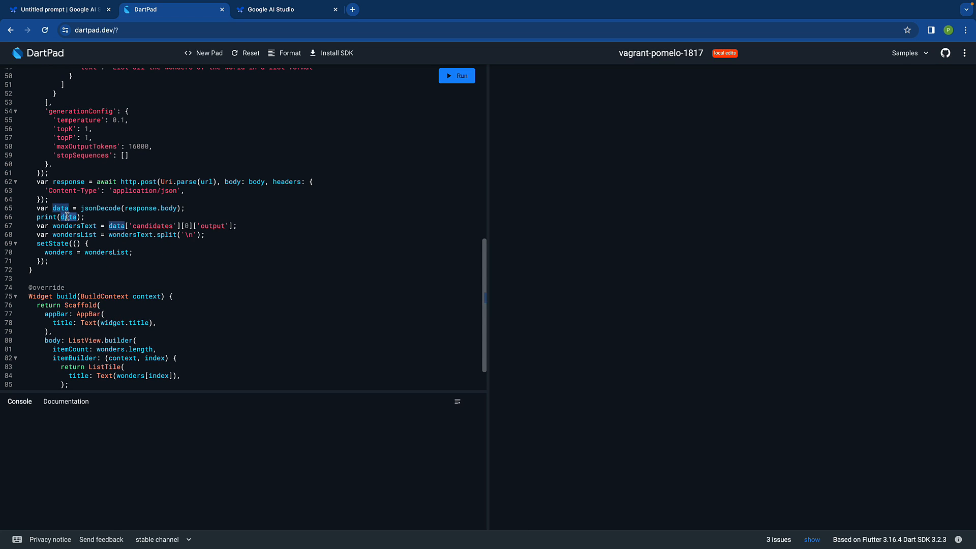
{"action": "left_click", "coordinate": [456, 75]}
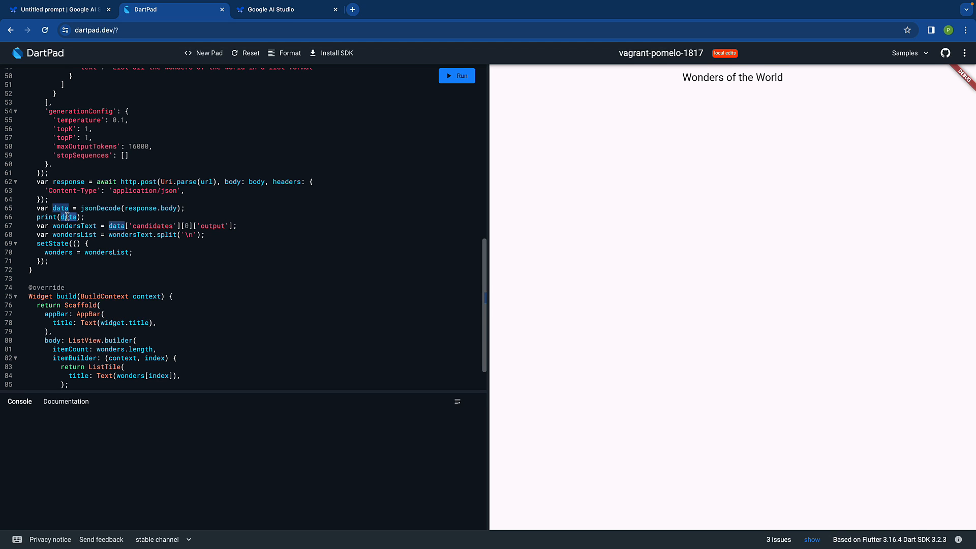
Run to print the Gemini response, then select the 'output' key on line 67 for replacement
{"action": "left_click", "coordinate": [456, 75]}
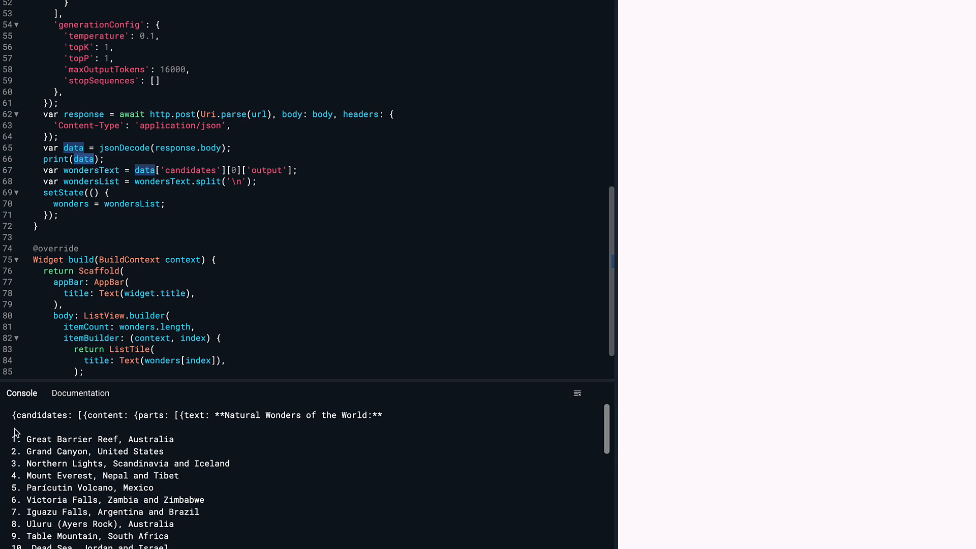
{"action": "double_click", "coordinate": [41, 414]}
{"action": "type", "text": "con"}
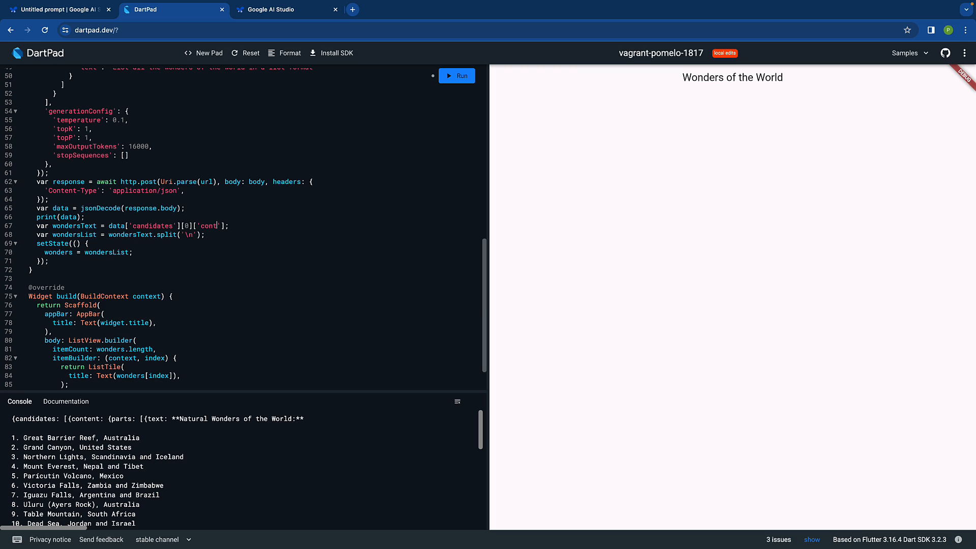
Make wondersText read data['candidates'][0]['content']['parts'][0]['text'] and rerun the app
{"action": "type", "text": "ent"}
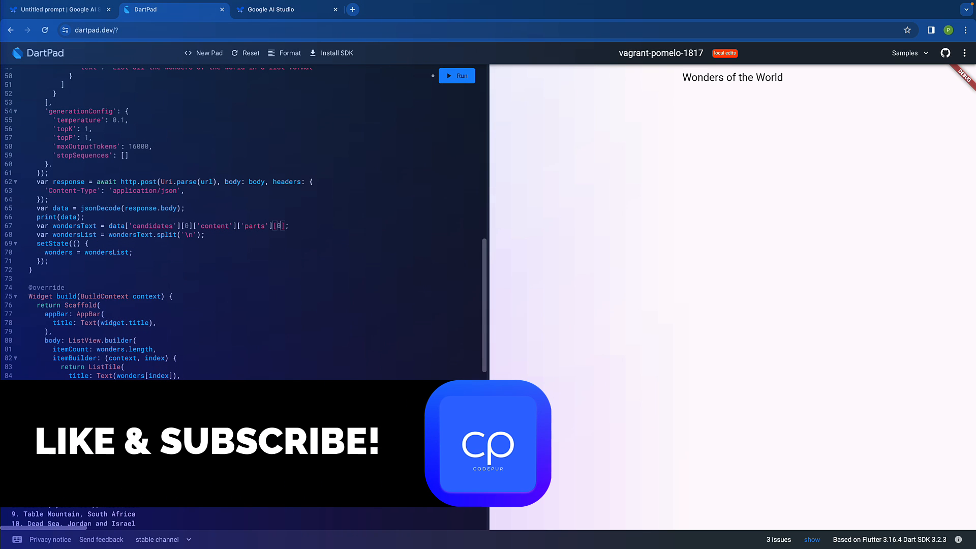
{"action": "left_click", "coordinate": [456, 75]}
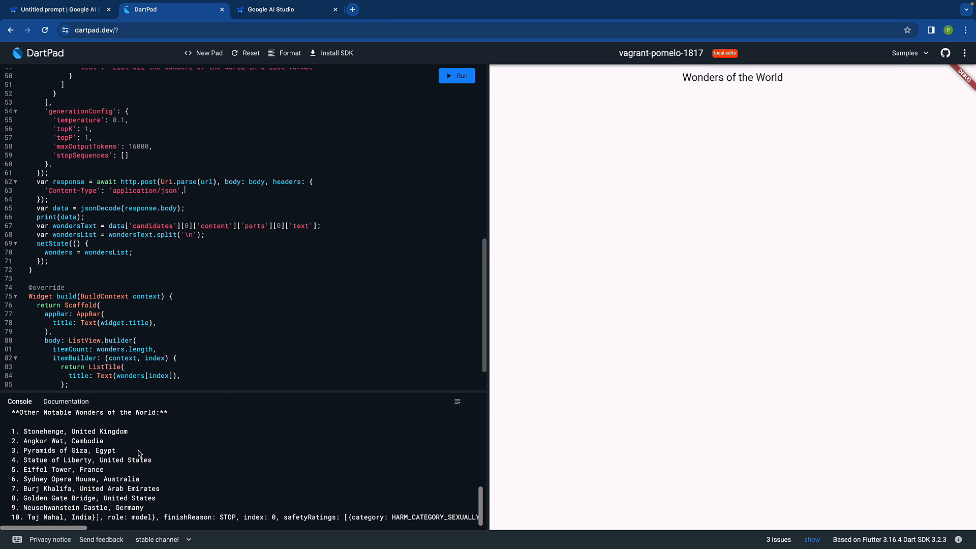
{"action": "scroll", "scroll_direction": "down", "scroll_amount": 3}
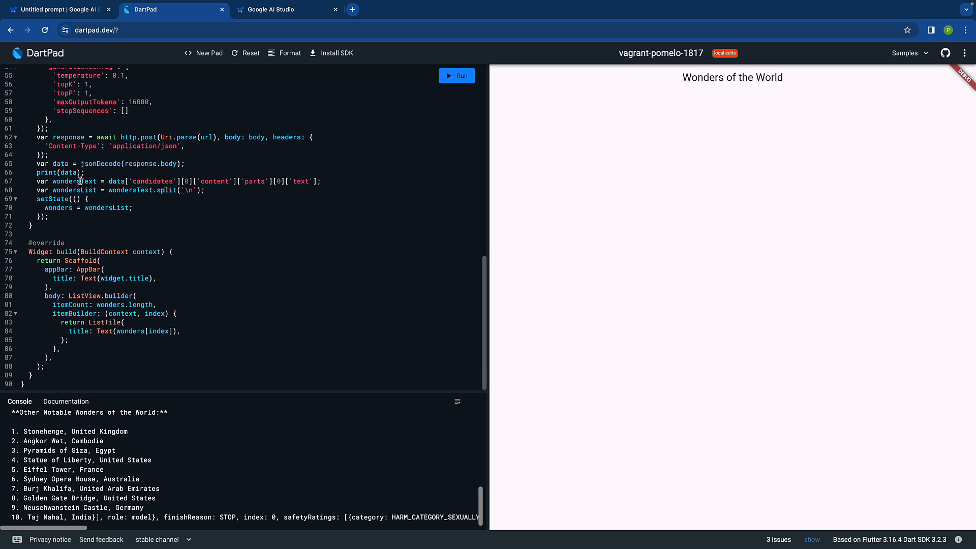
{"action": "double_click", "coordinate": [74, 190]}
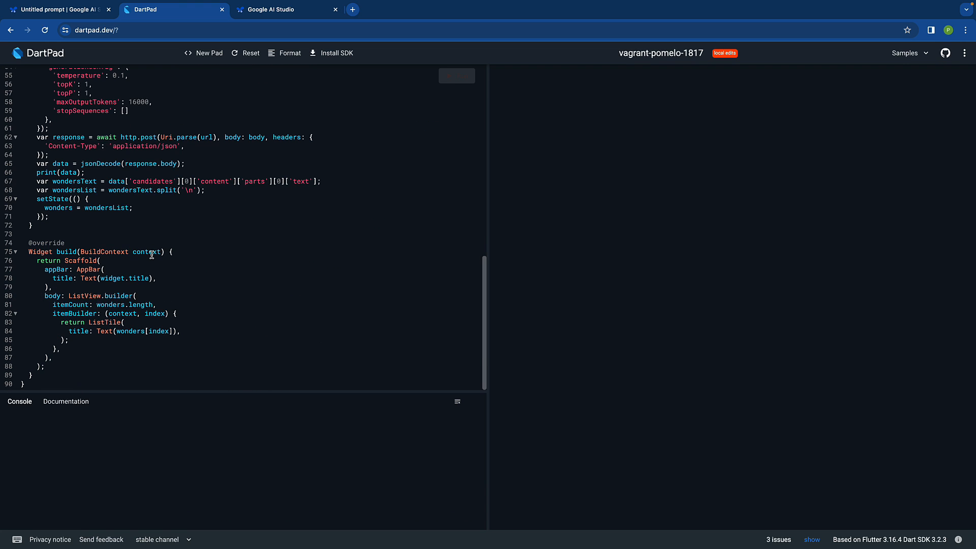
{"action": "left_click", "coordinate": [456, 75]}
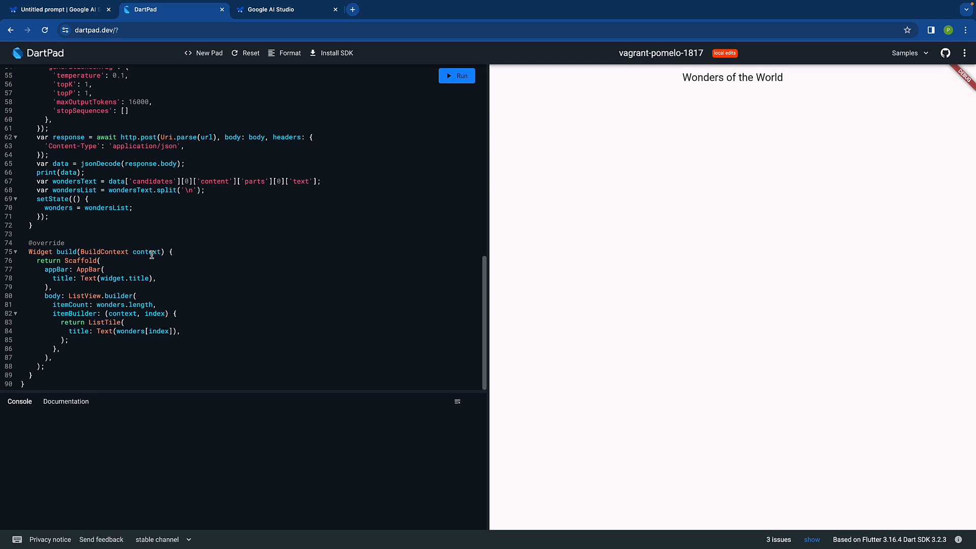
Rerun so the preview lists Natural, New7Wonders and Other Notable wonders, then highlight uses of the wonders list
{"action": "left_click", "coordinate": [456, 75]}
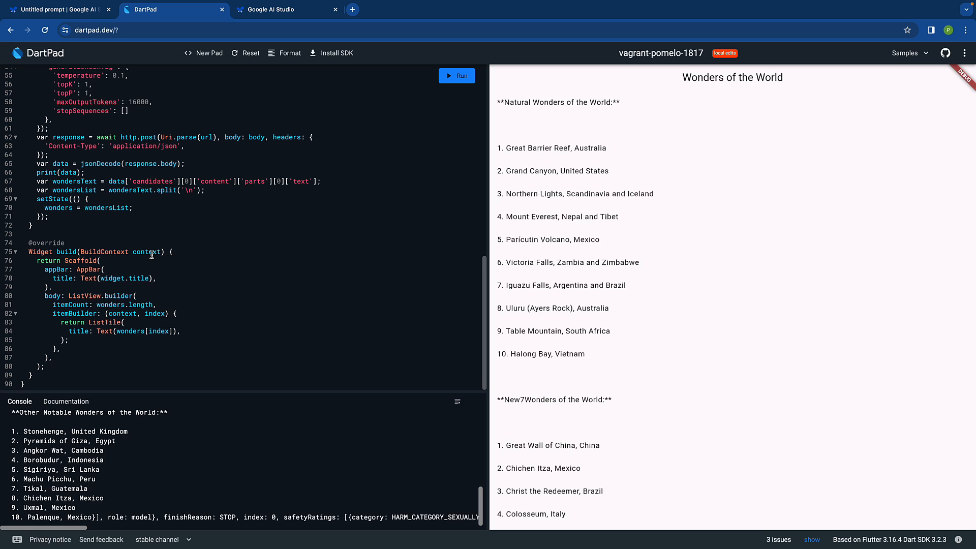
{"action": "mouse_move", "coordinate": [607, 116]}
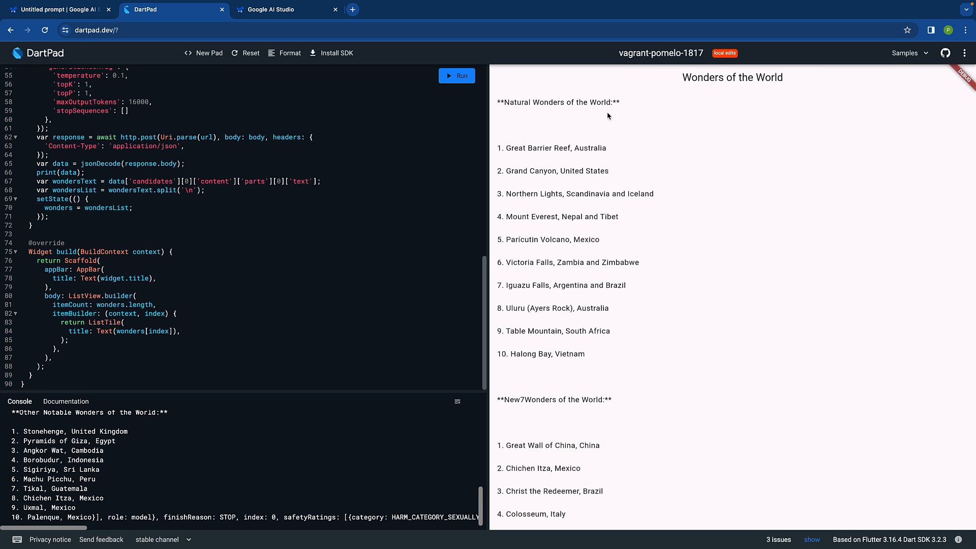
{"action": "scroll", "scroll_direction": "down", "scroll_amount": 3}
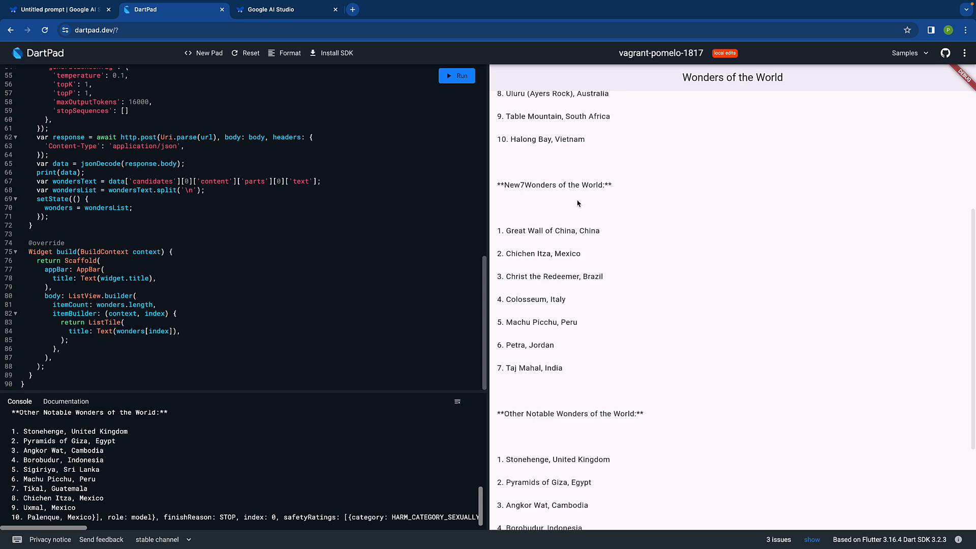
{"action": "scroll", "scroll_direction": "down", "scroll_amount": 3}
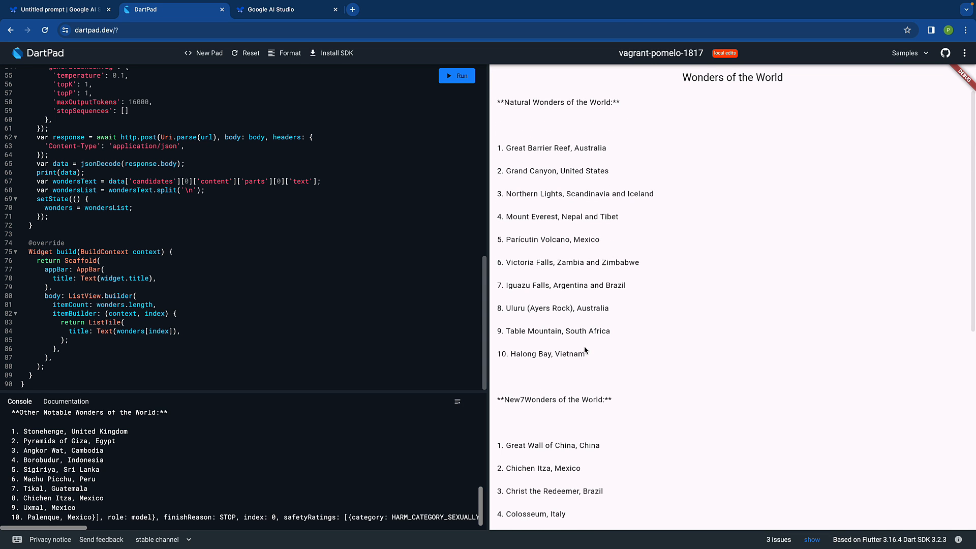
{"action": "mouse_move", "coordinate": [64, 234]}
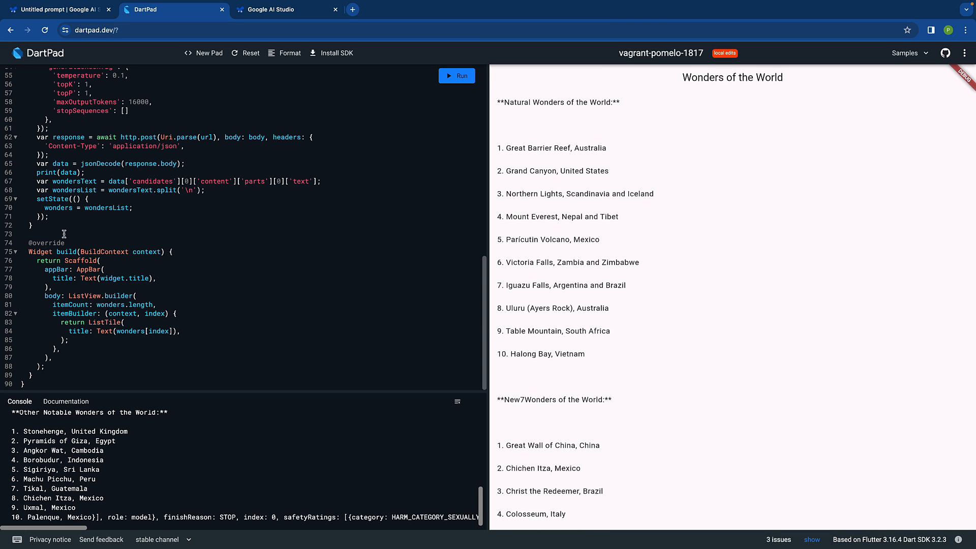
{"action": "mouse_move", "coordinate": [67, 295]}
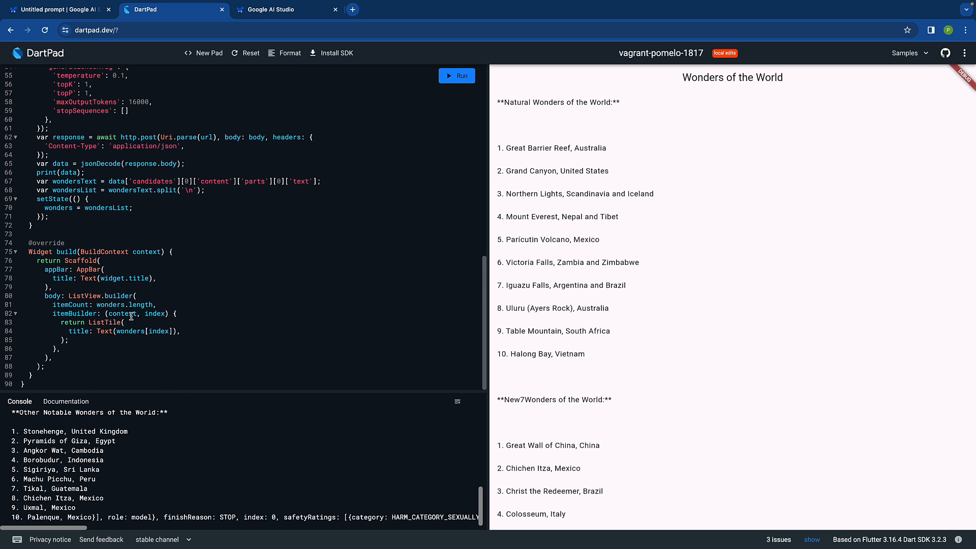
{"action": "double_click", "coordinate": [111, 305]}
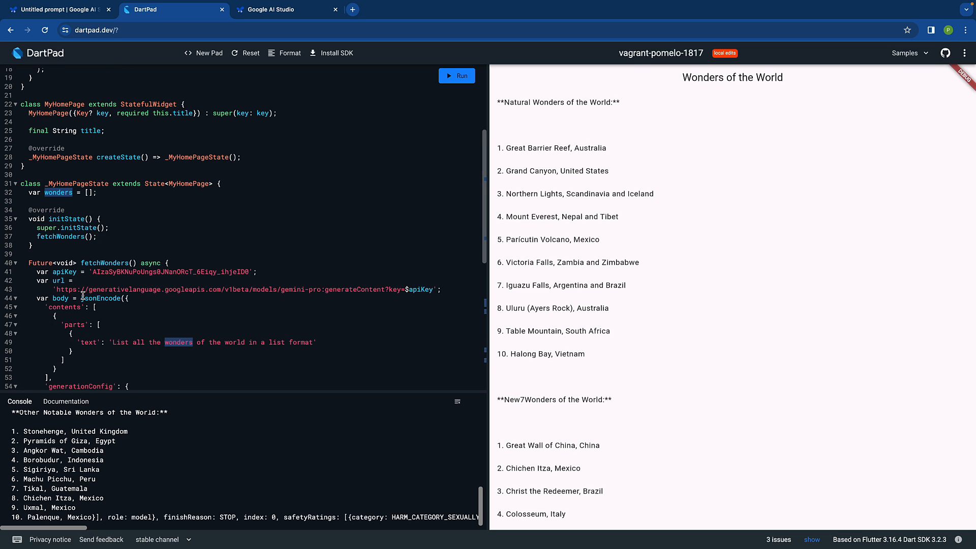
{"action": "mouse_move", "coordinate": [71, 262]}
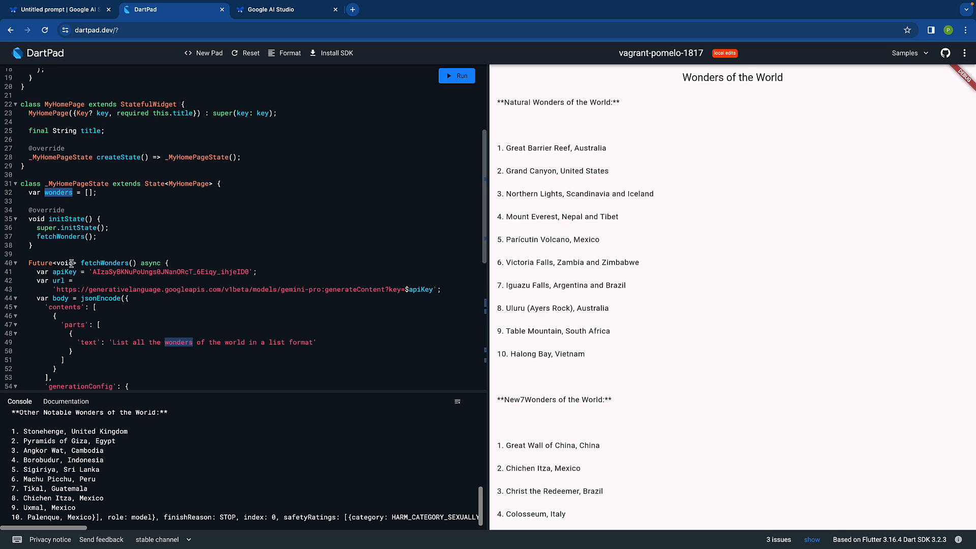
Begin the body with a 'wonders.isEmpty ?' check before ListView.builder on line 80
{"action": "scroll", "scroll_direction": "down", "scroll_amount": 3}
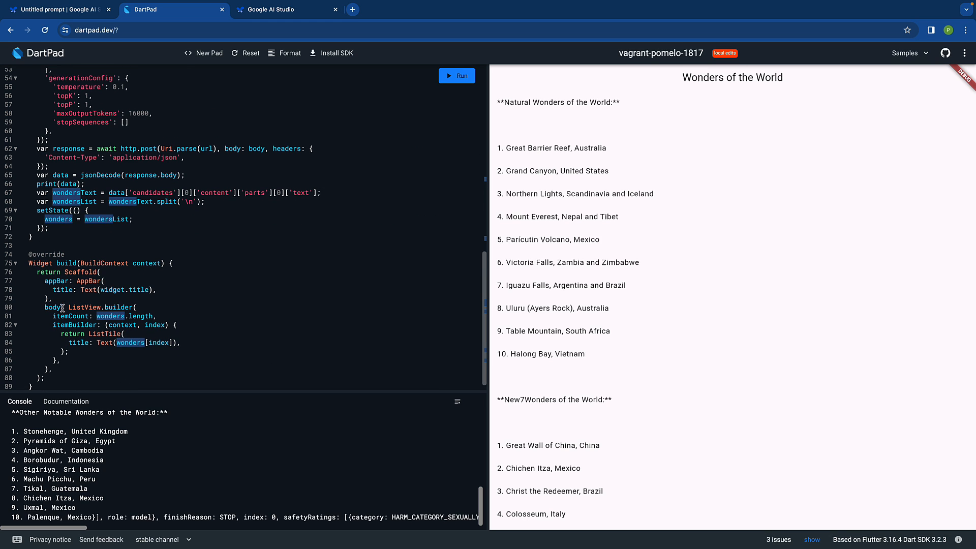
{"action": "type", "text": "wonders"}
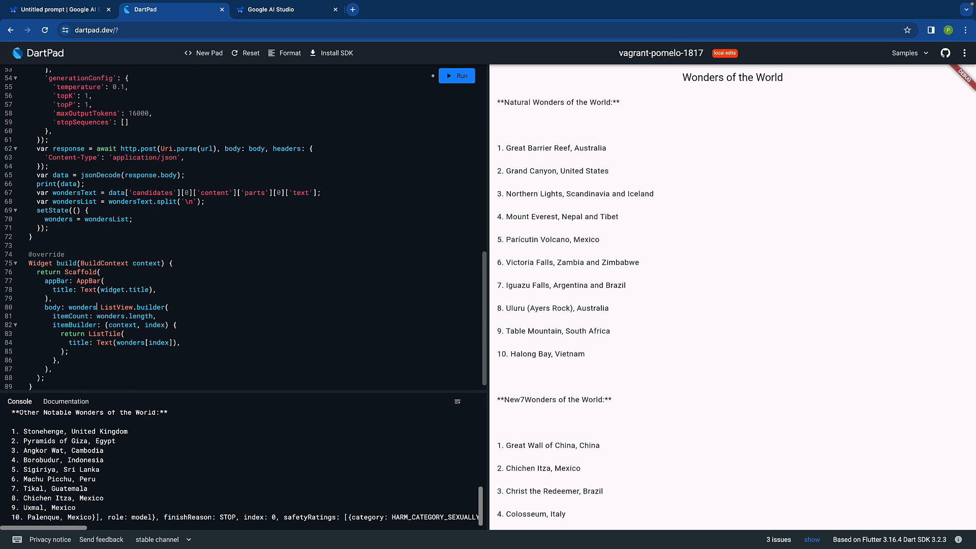
{"action": "type", "text": ".length."}
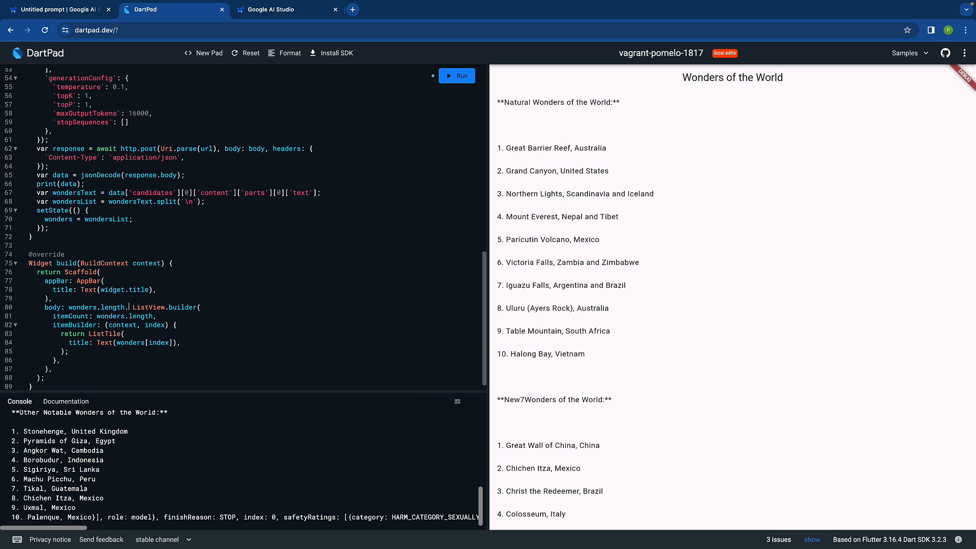
{"action": "type", "text": "i"}
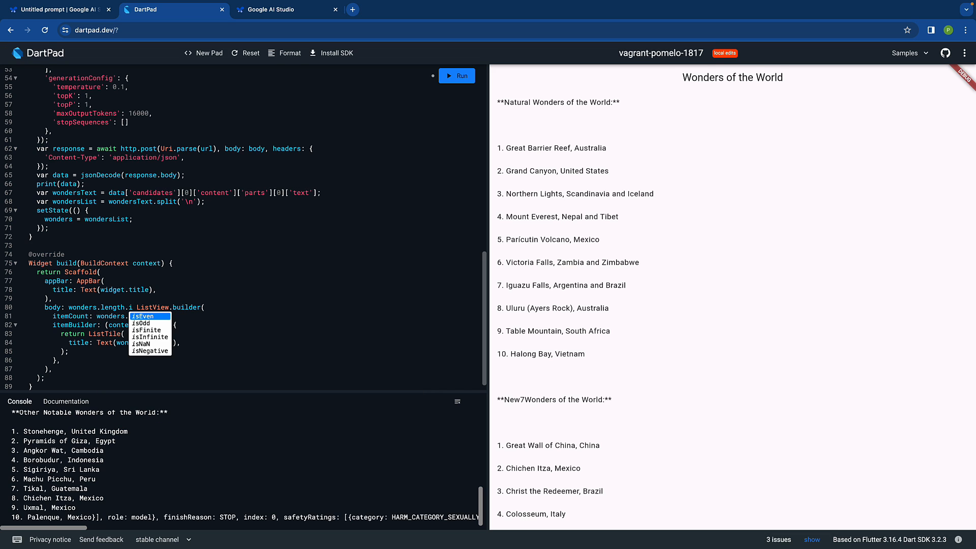
{"action": "type", "text": "."}
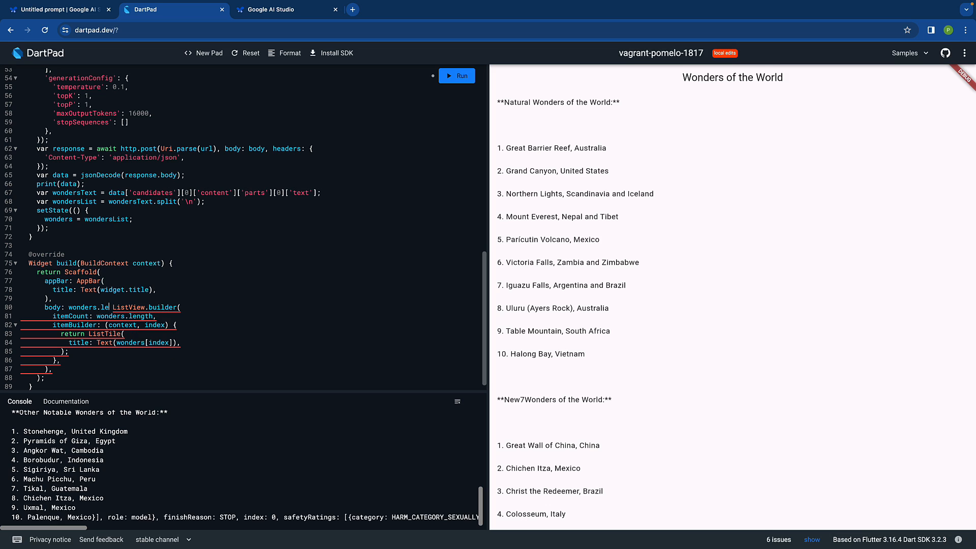
{"action": "type", "text": "is"}
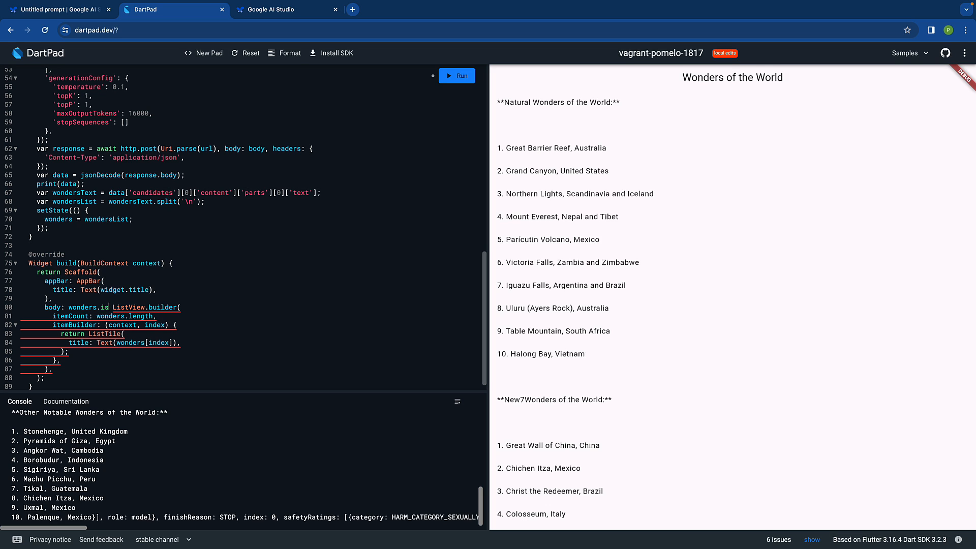
{"action": "type", "text": "E"}
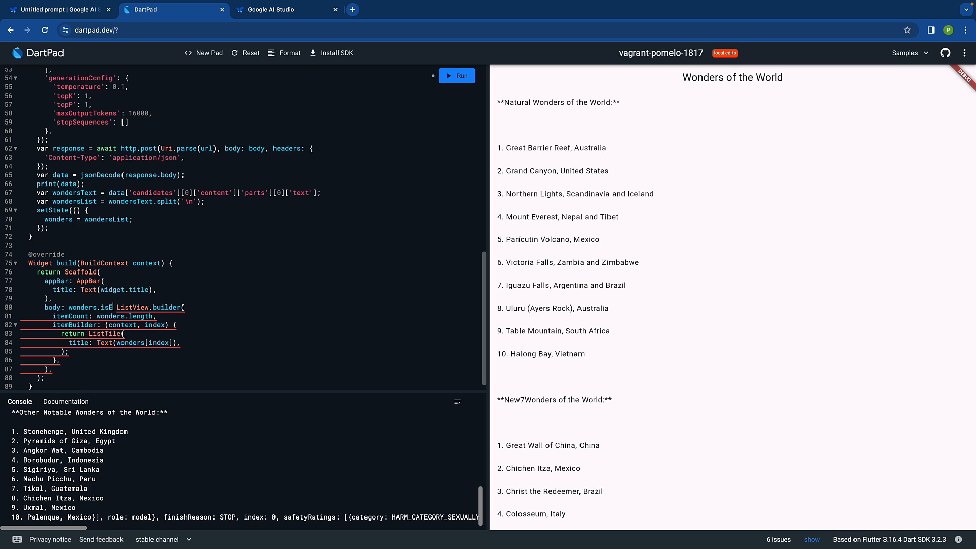
{"action": "type", "text": "mpty"}
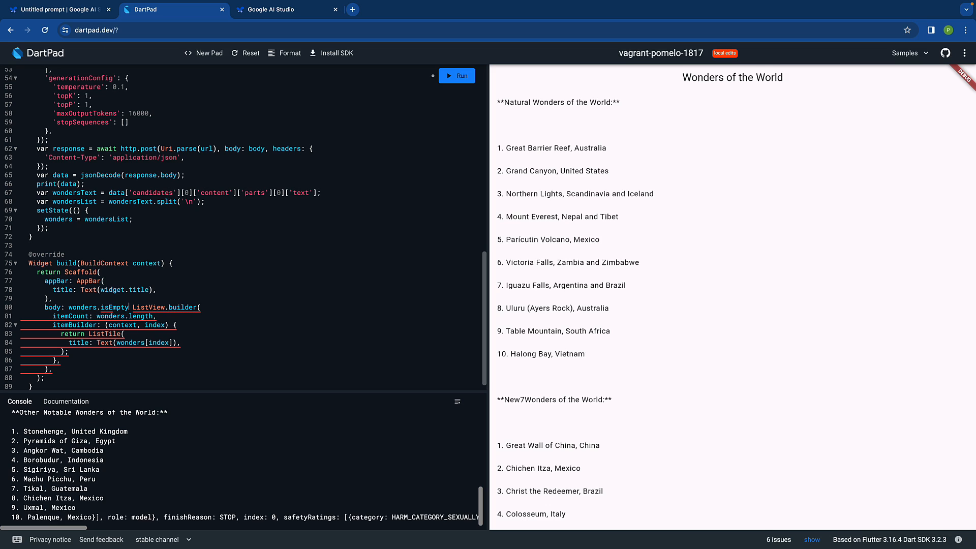
{"action": "type", "text": "?"}
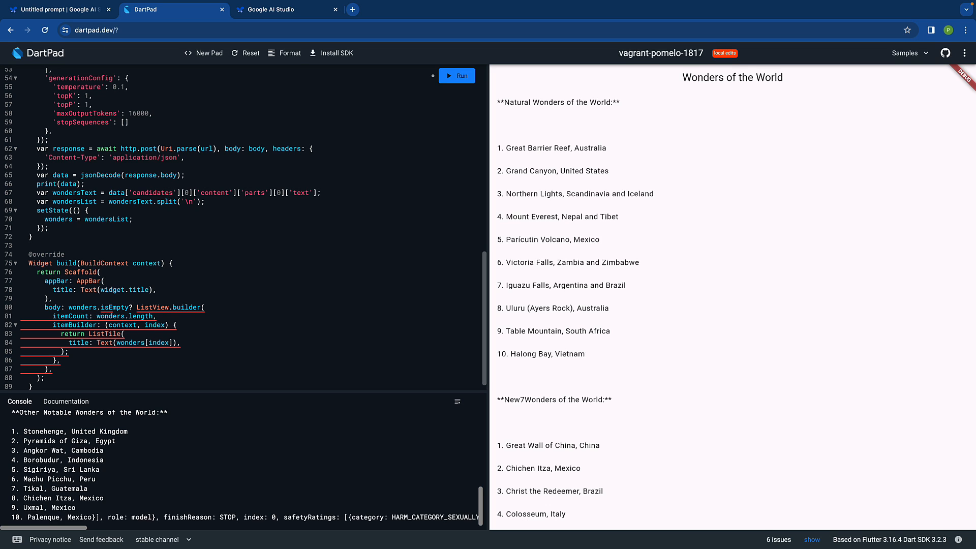
Show Center(child: CircularProgressIndicator()) when empty, otherwise the ListView.builder
{"action": "left_click", "coordinate": [284, 52]}
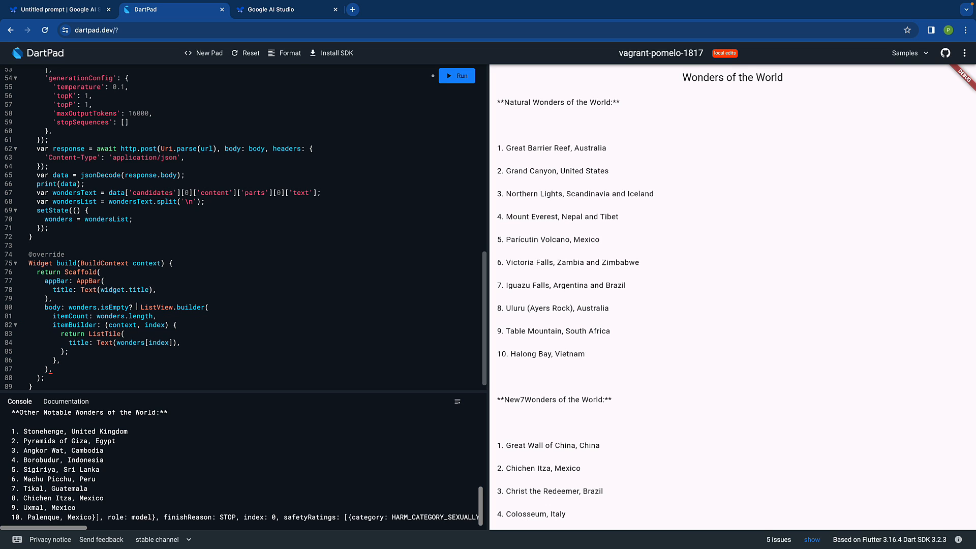
{"action": "type", "text": "Center(child: Circular"}
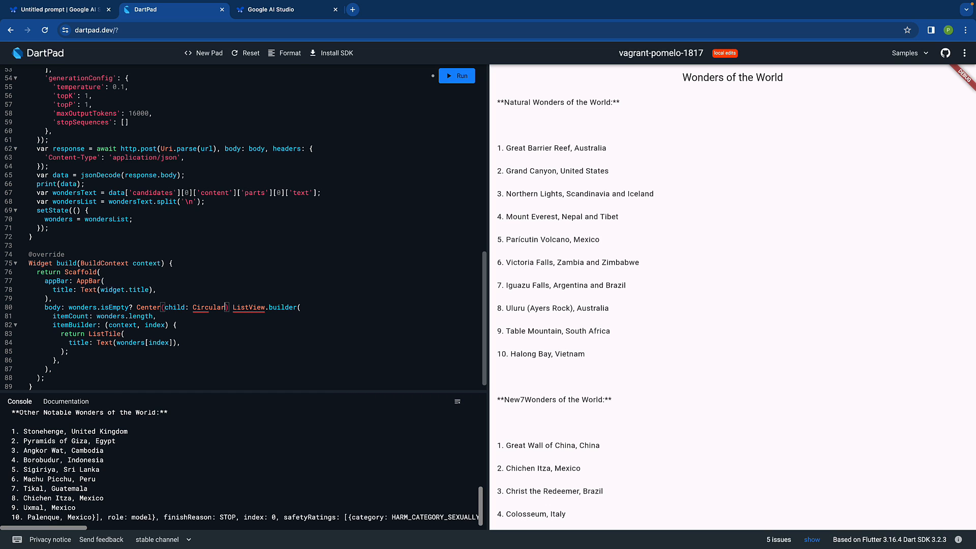
{"action": "type", "text": "Progres"}
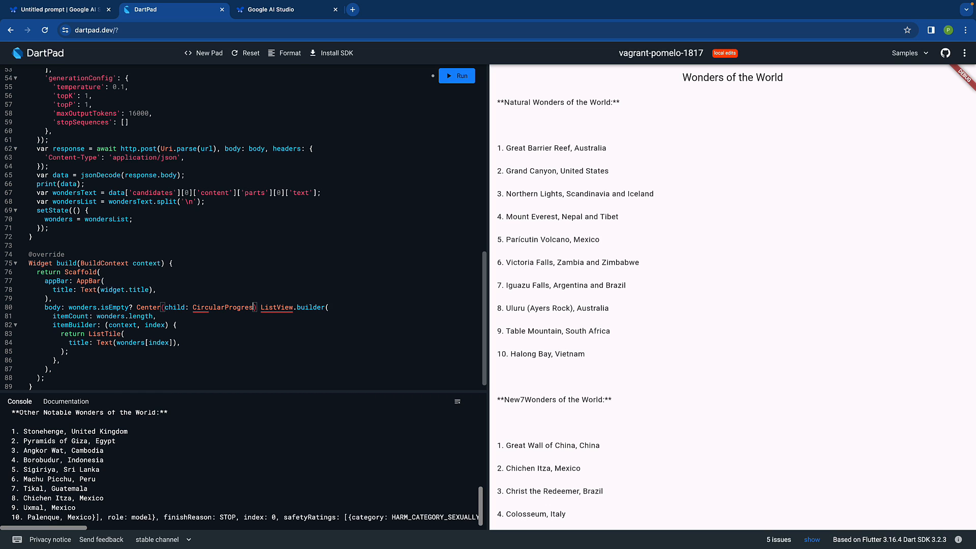
{"action": "type", "text": "sIndicatr"}
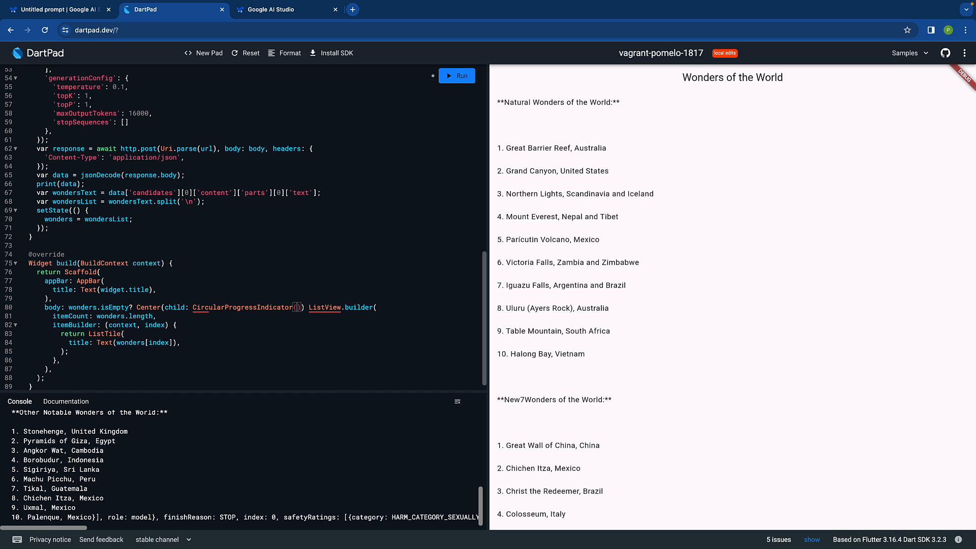
{"action": "type", "text": "()"}
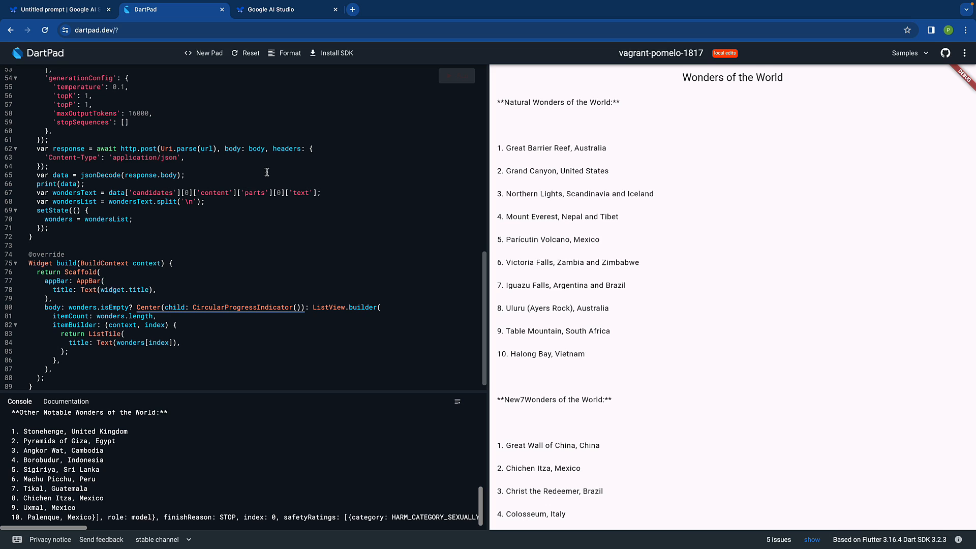
Rerun the app to see the loading spinner followed by a freshly fetched wonders list
{"action": "left_click", "coordinate": [457, 75]}
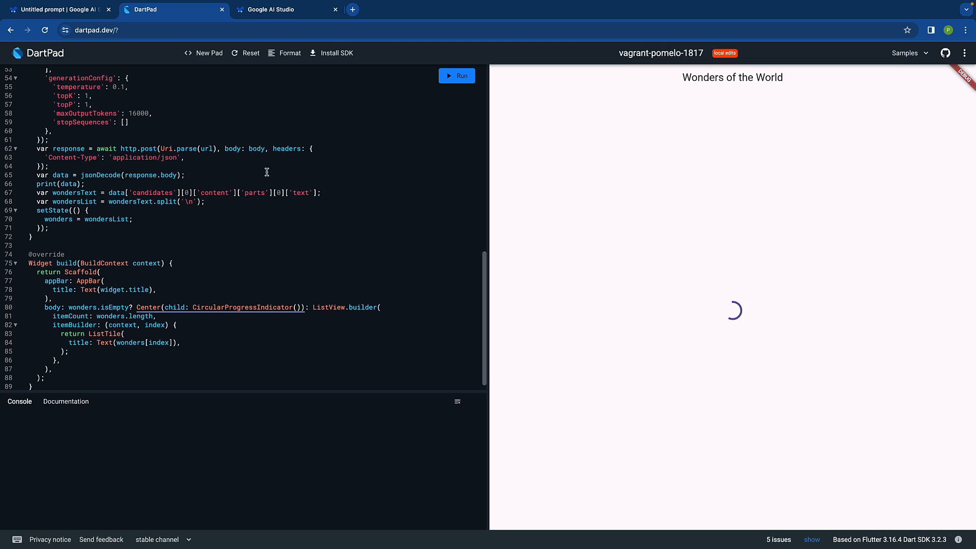
{"action": "left_click", "coordinate": [456, 75]}
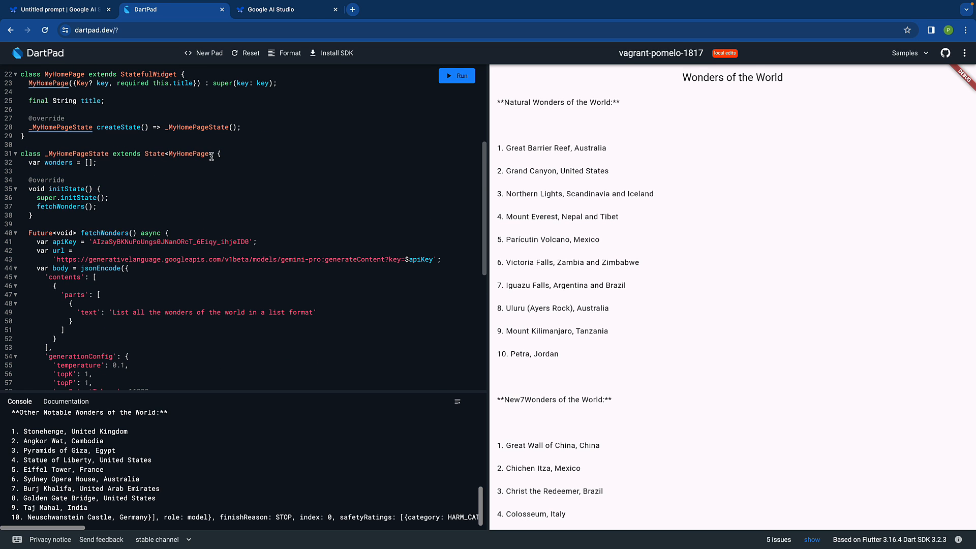
{"action": "scroll", "scroll_direction": "down", "scroll_amount": 3}
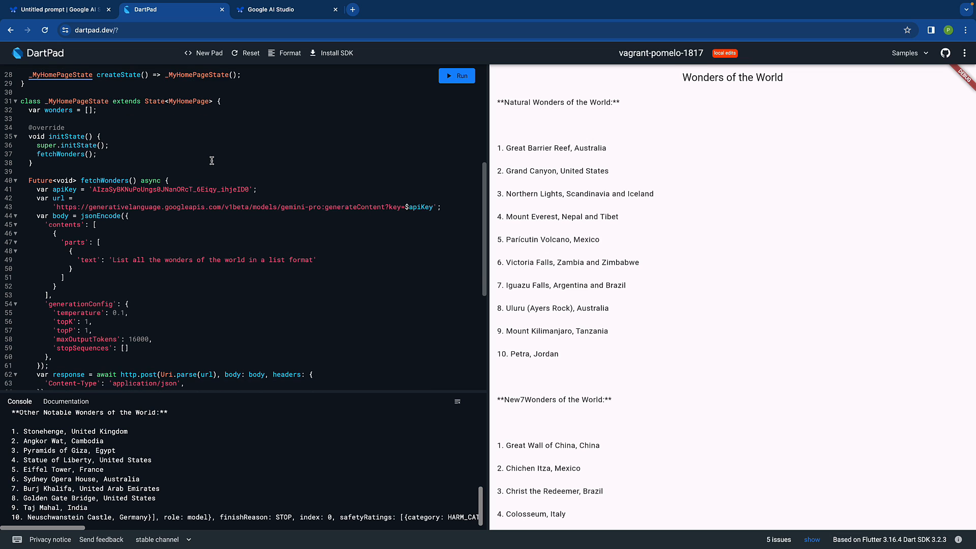